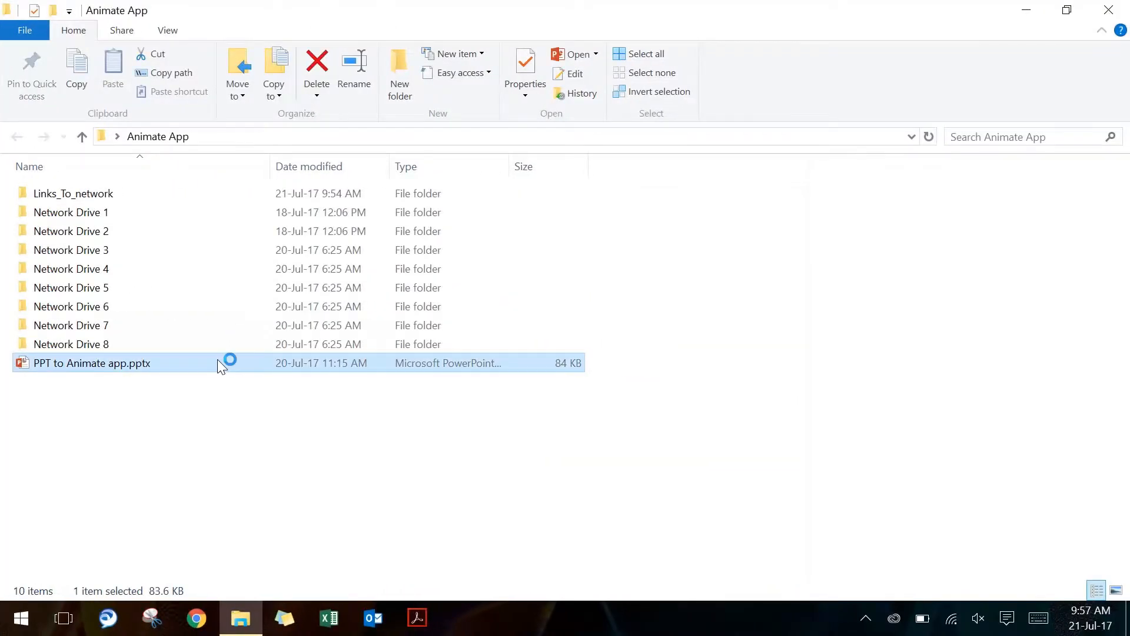
Open PPT to Animate app.pptx, preview its Network Drive links in slideshow, then exit.
double_click(92, 362)
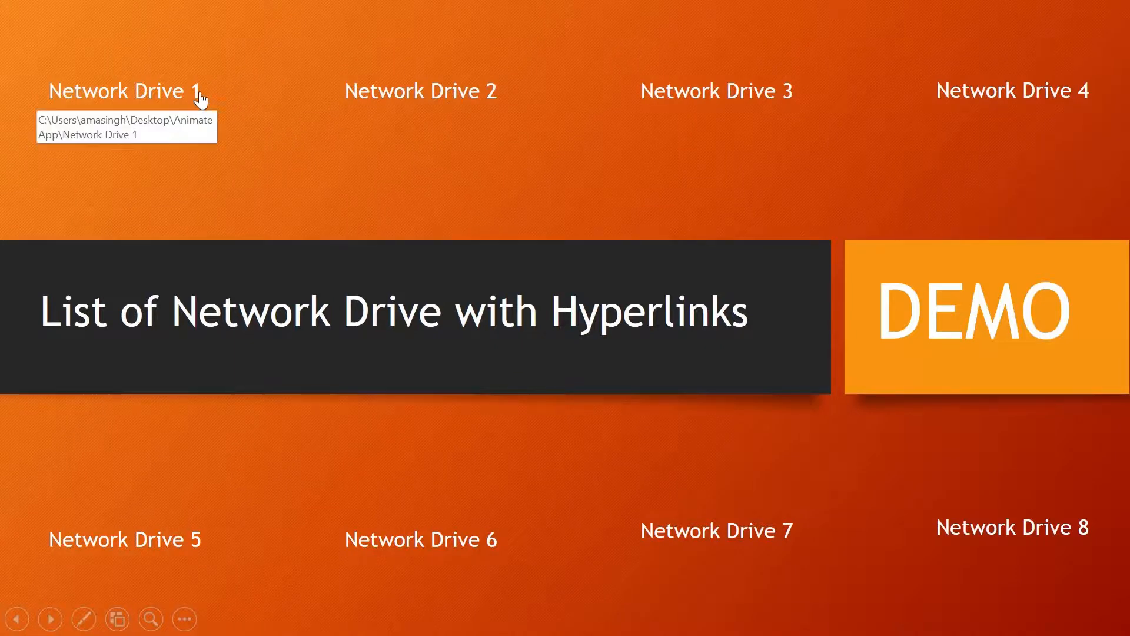
mouse_move(677, 94)
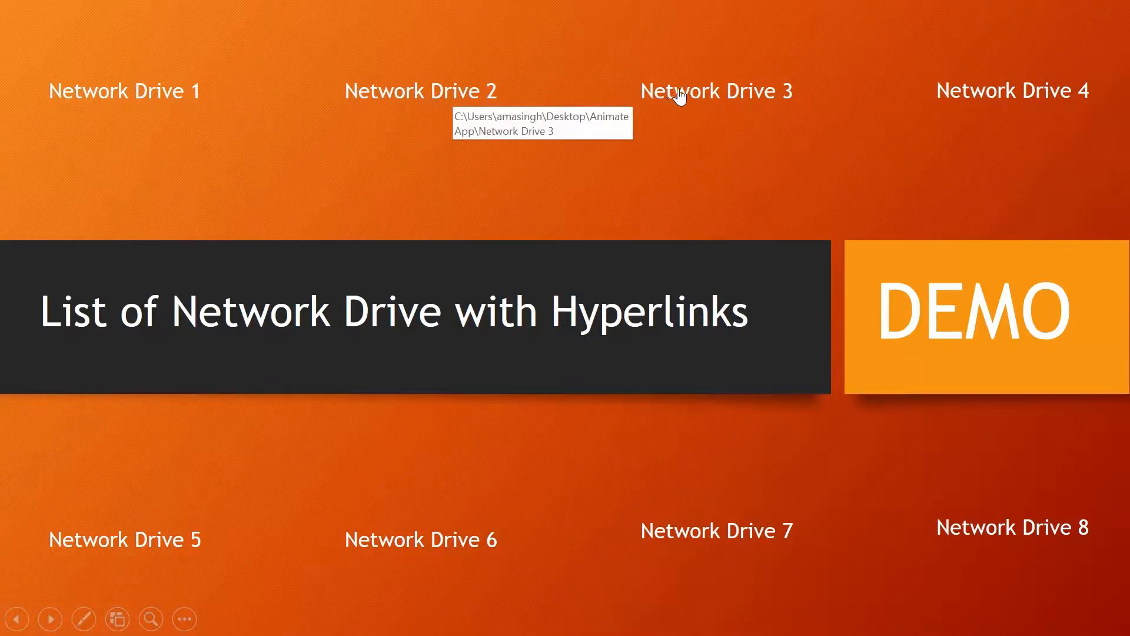
mouse_move(176, 108)
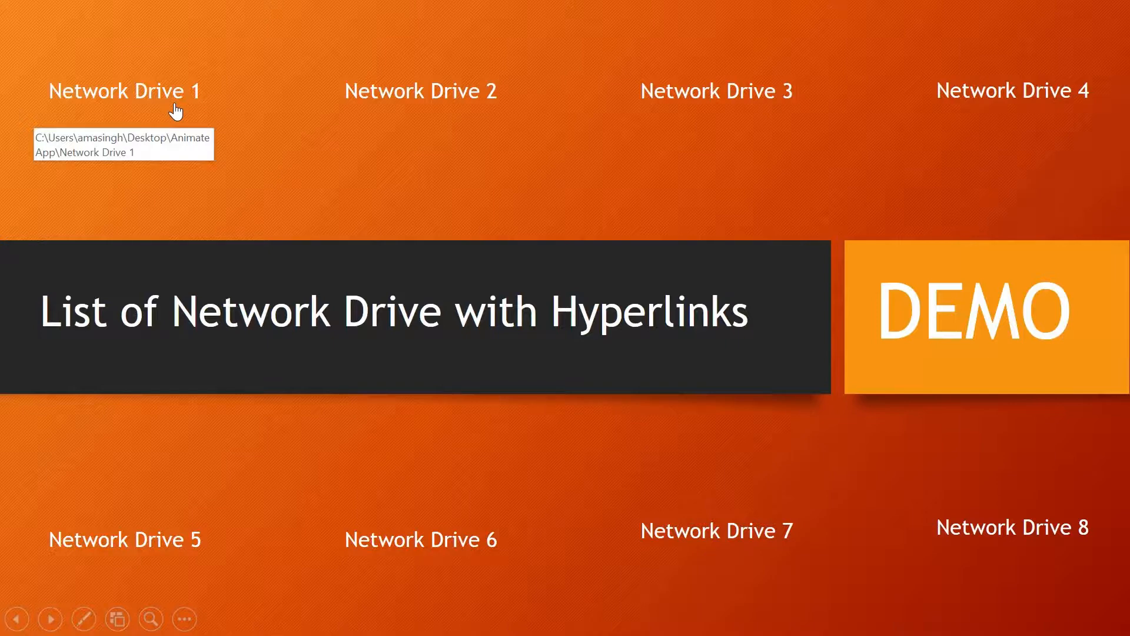
left_click(124, 90)
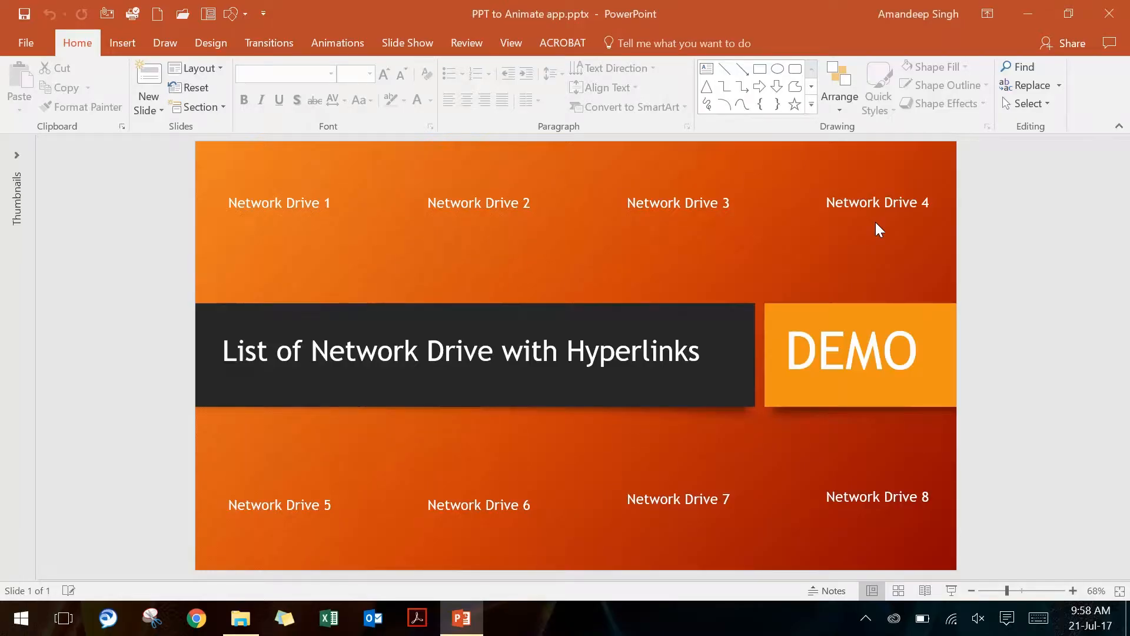
Launch Animate CC from the Creative Cloud tray app list.
left_click(894, 619)
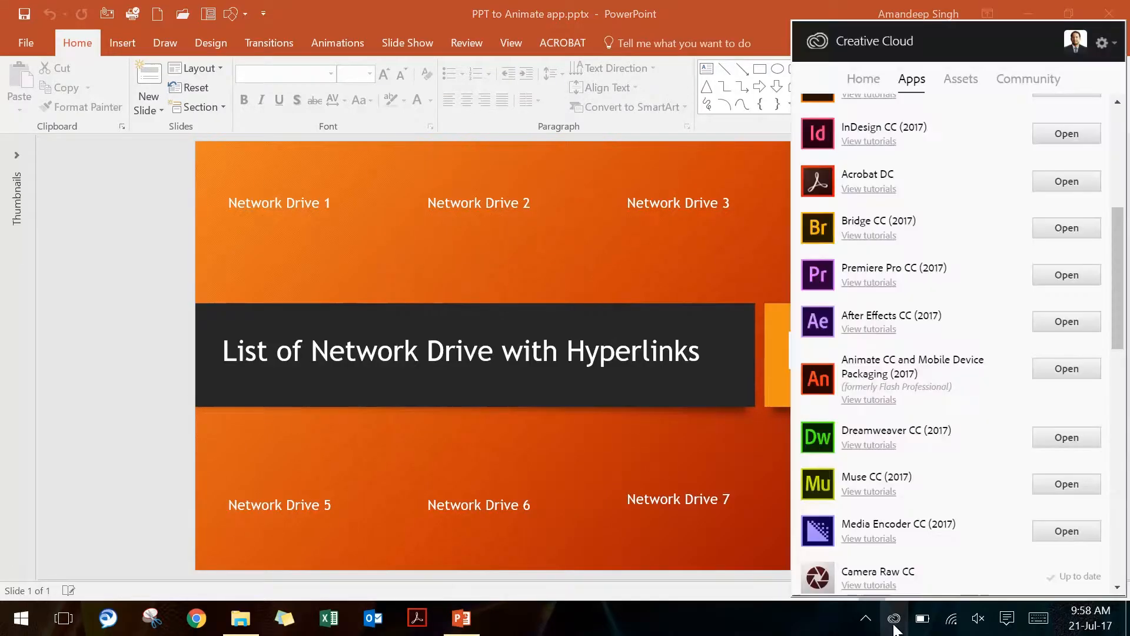
mouse_move(1059, 367)
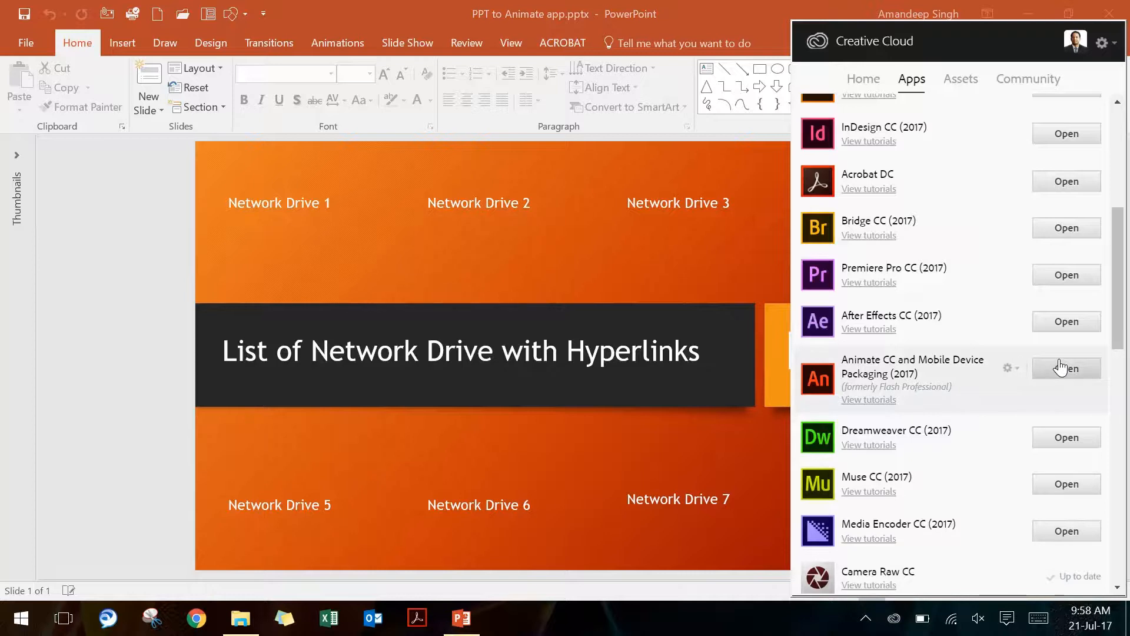
left_click(1066, 368)
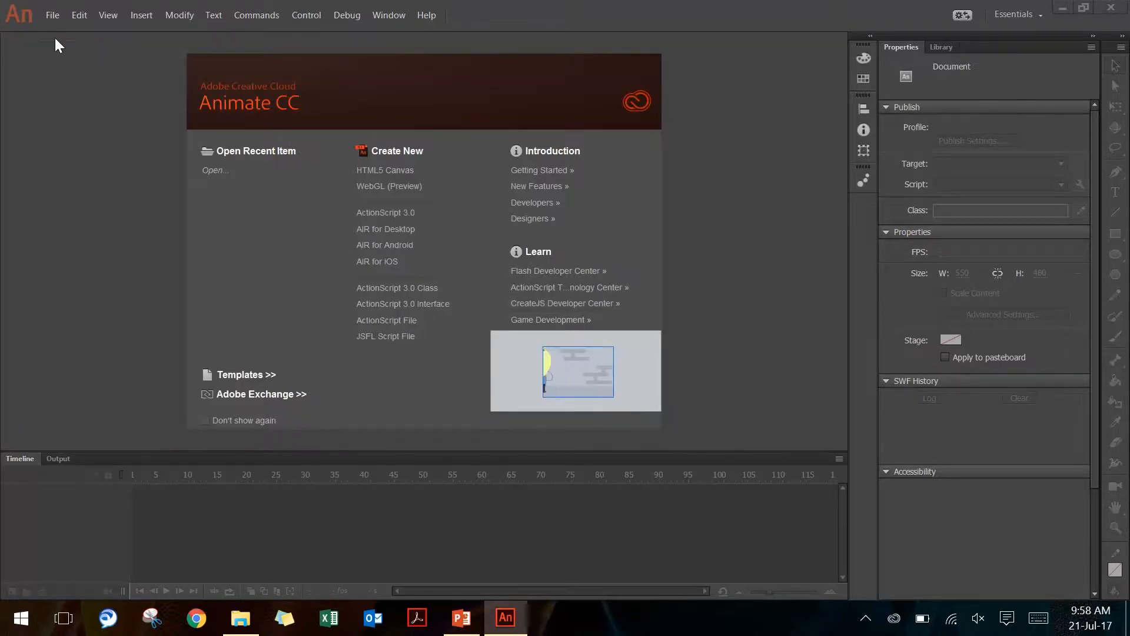
mouse_move(407, 234)
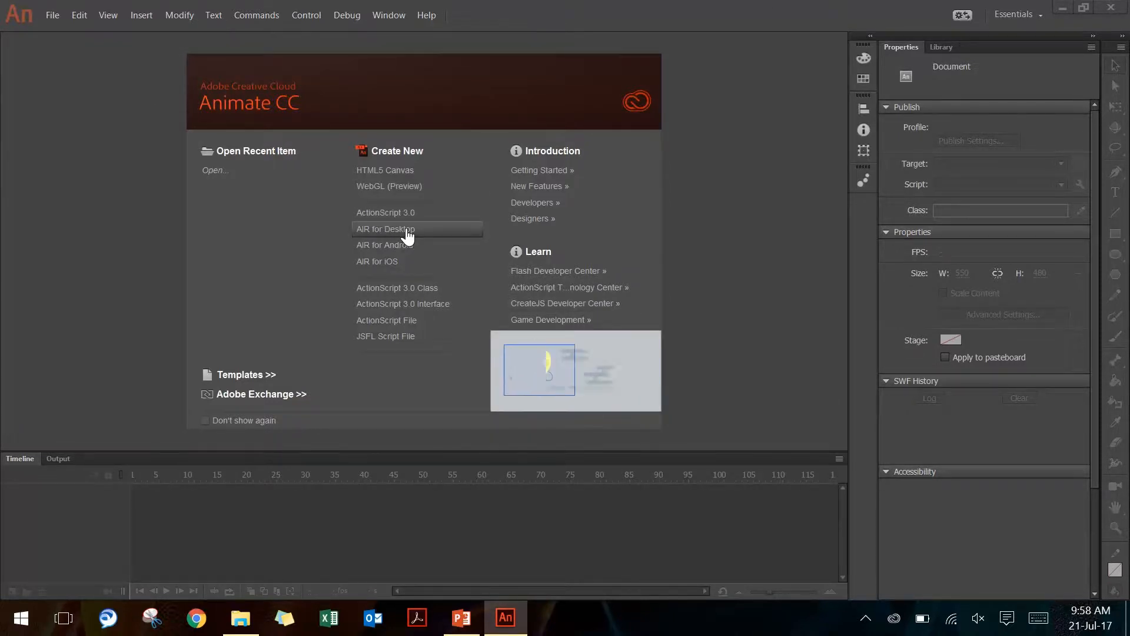
Create an AIR for Desktop document, then try Import to Stage with All Files and cancel.
left_click(384, 229)
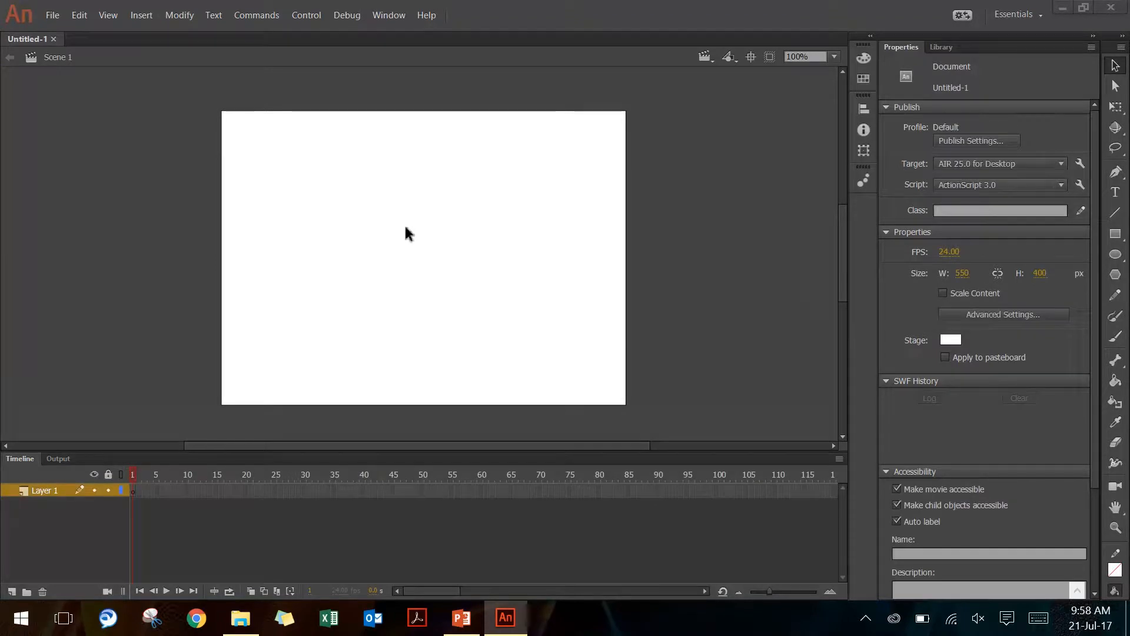
left_click(52, 14)
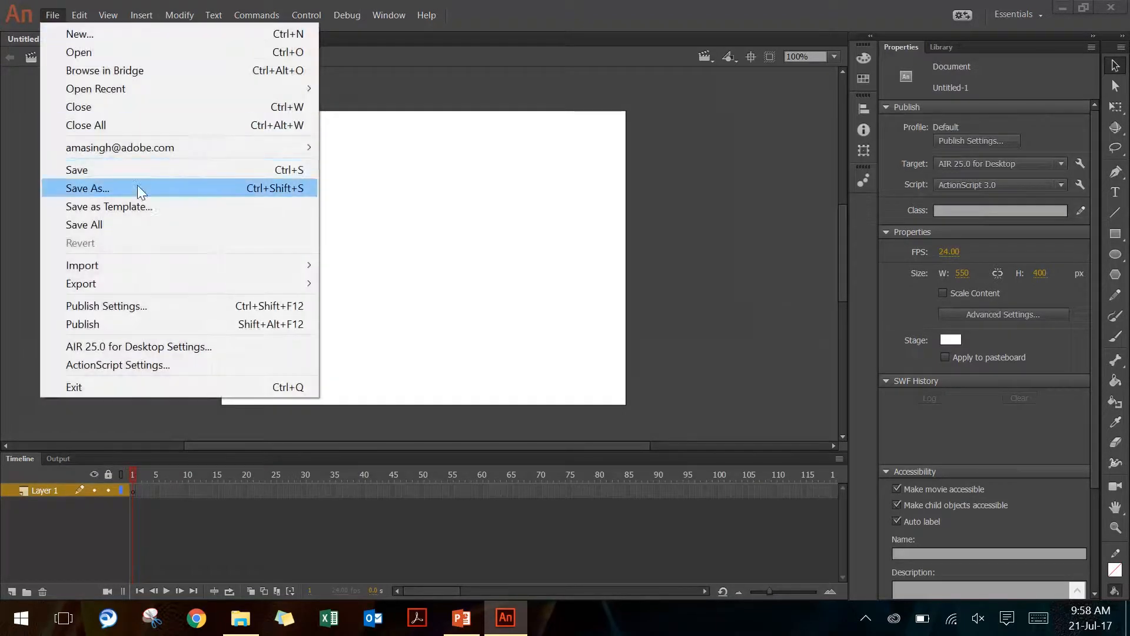
mouse_move(81, 266)
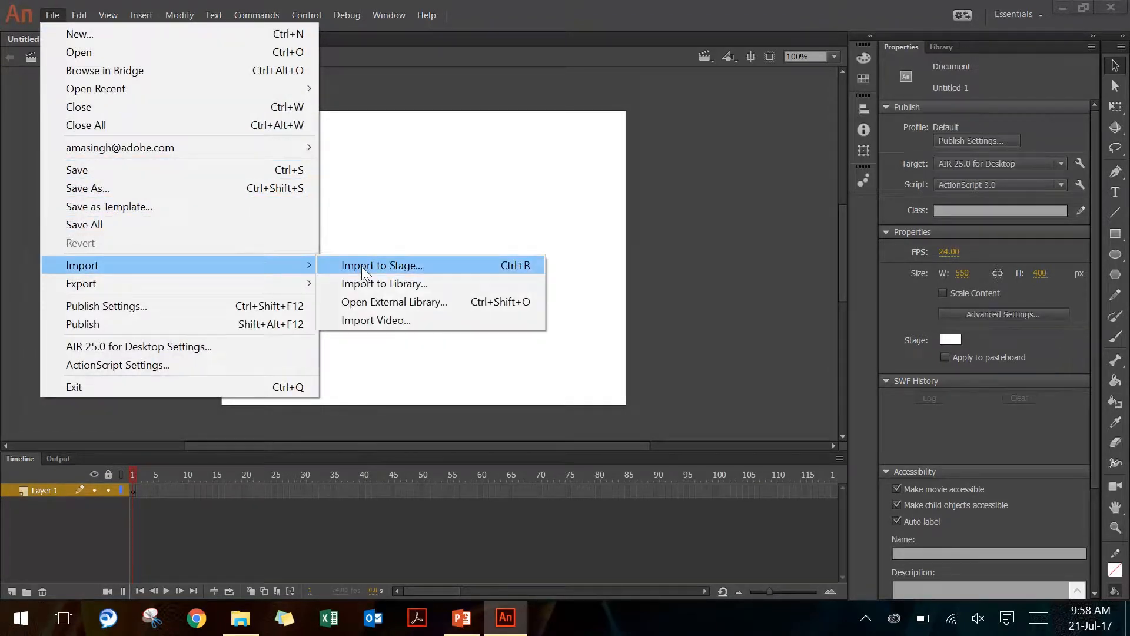
left_click(381, 265)
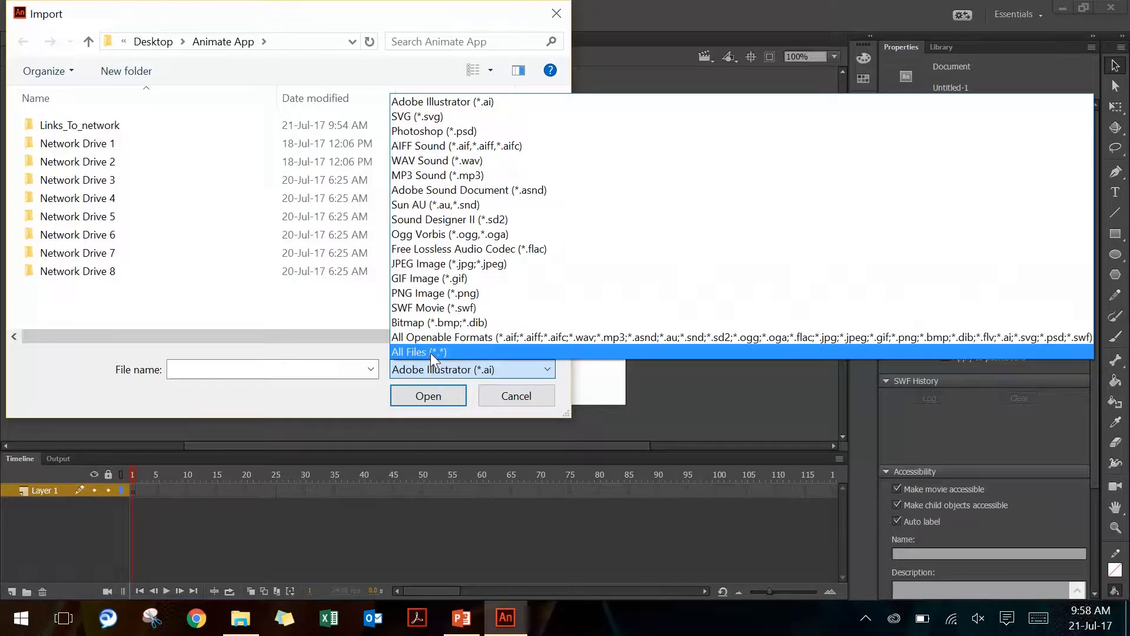
left_click(418, 352)
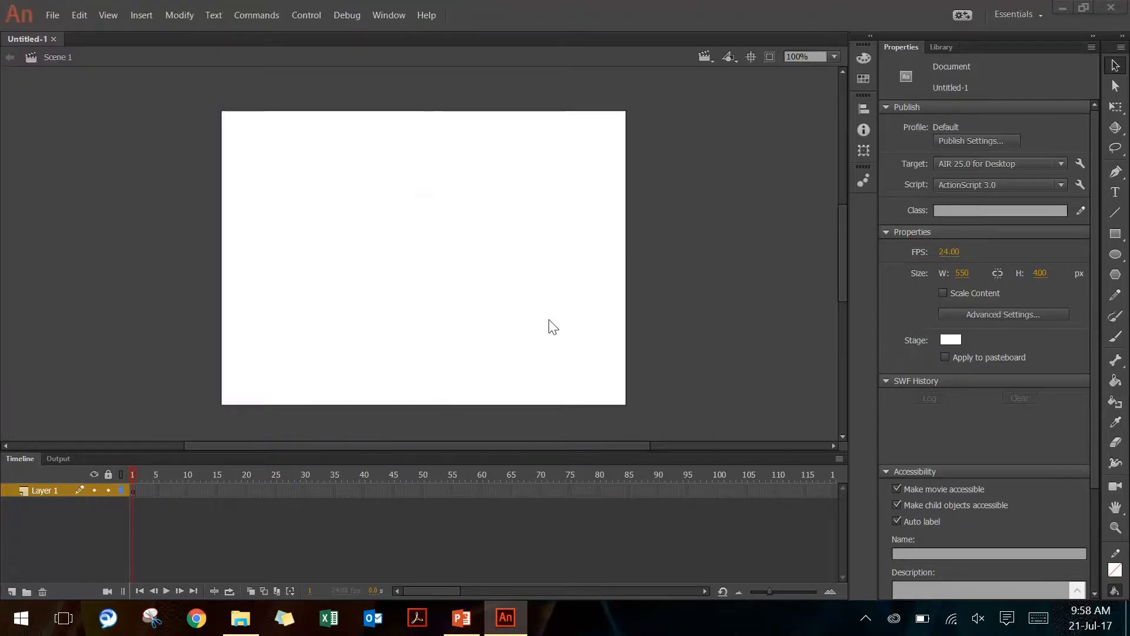
mouse_move(651, 256)
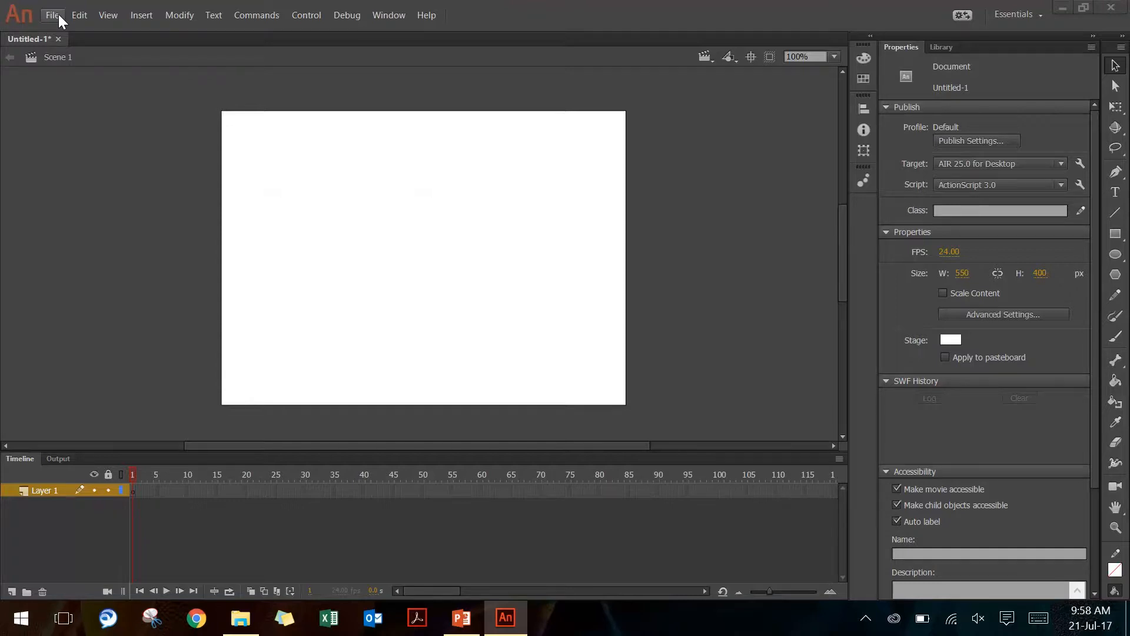
left_click(52, 14)
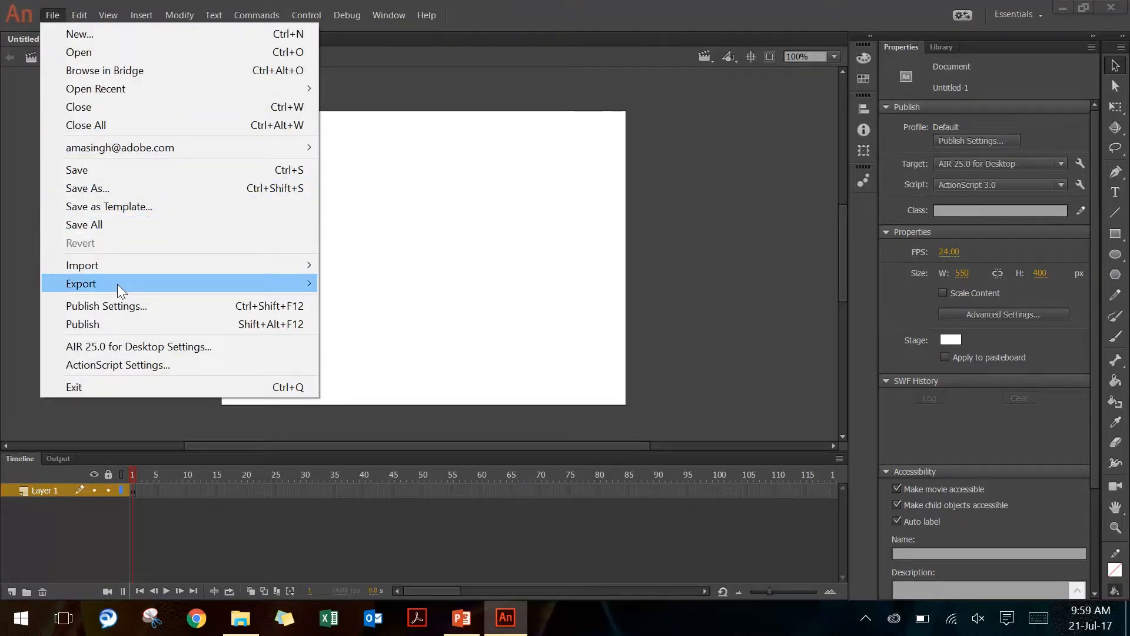
mouse_move(81, 264)
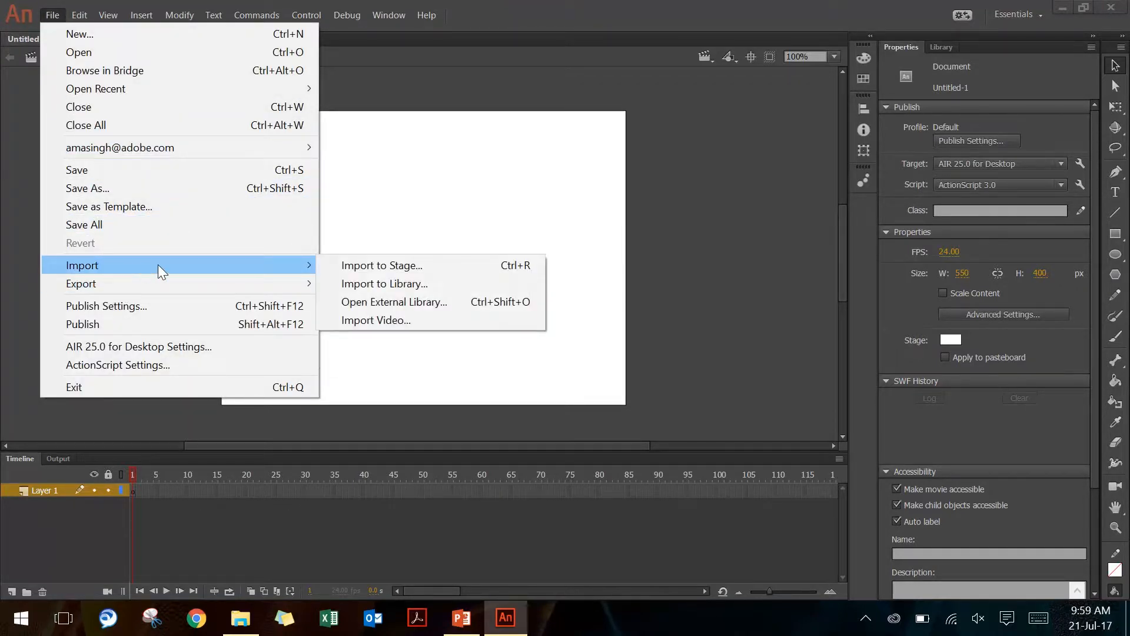
mouse_move(381, 265)
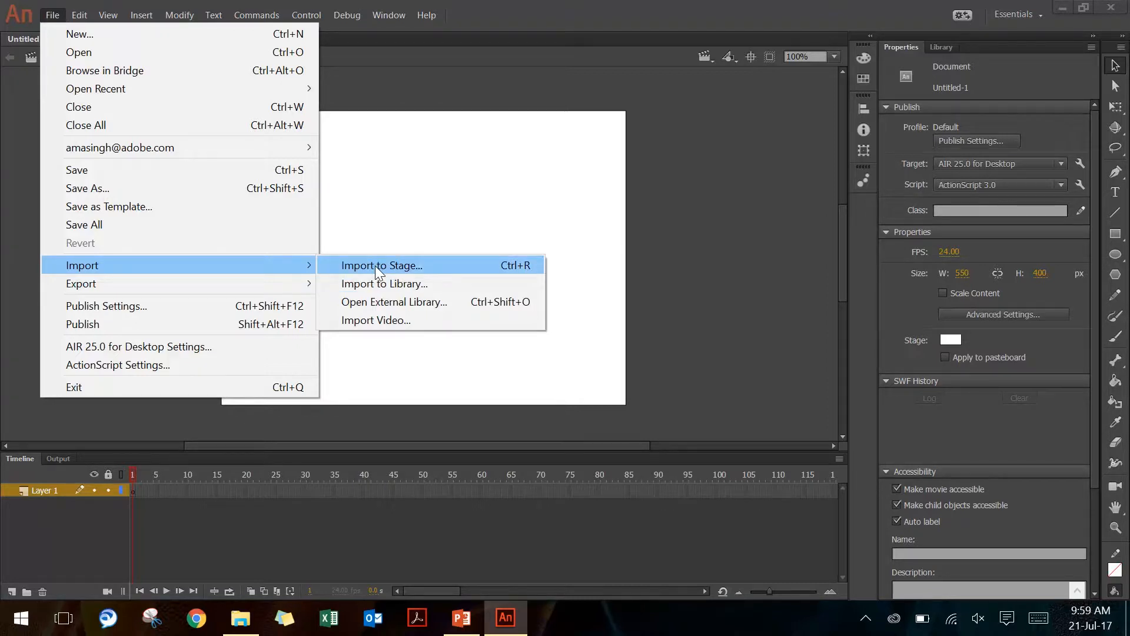
left_click(381, 265)
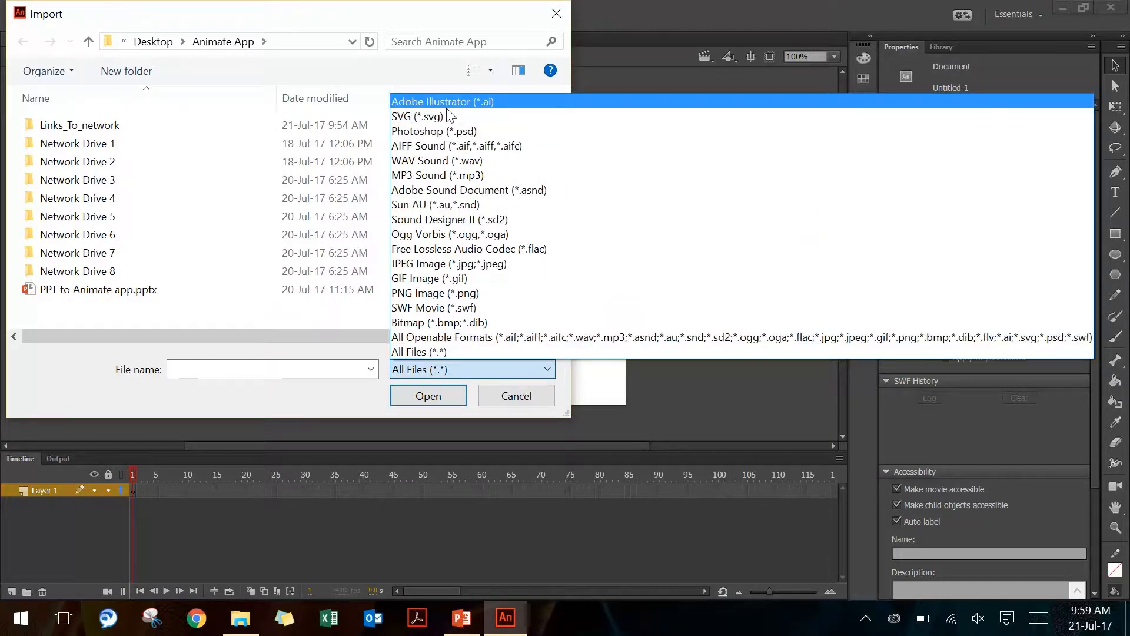
mouse_move(494, 108)
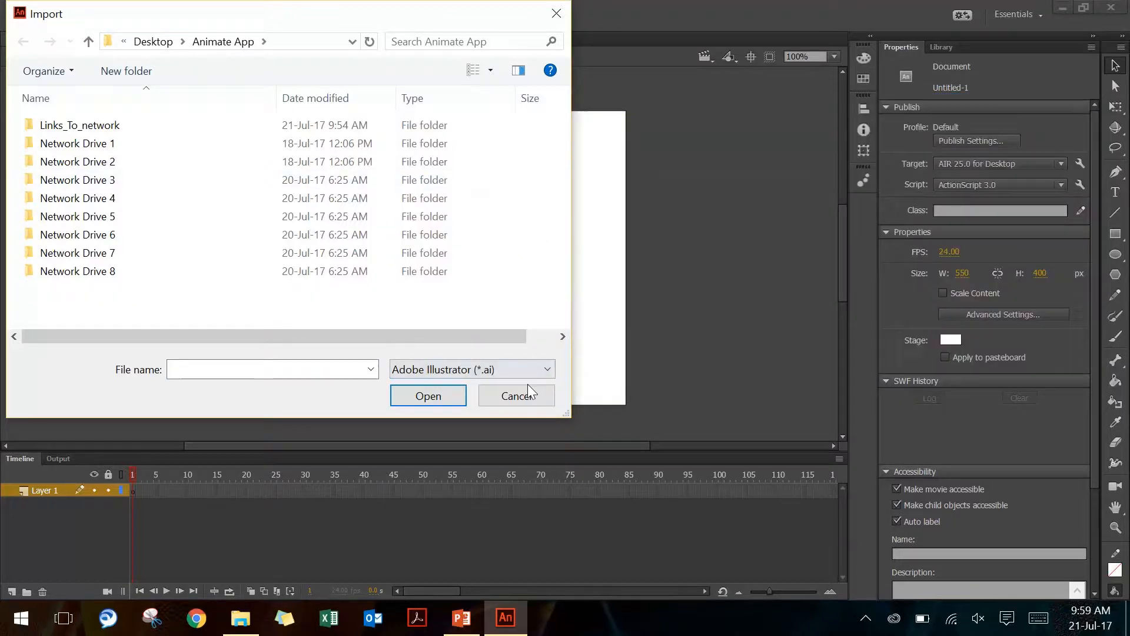
left_click(515, 396)
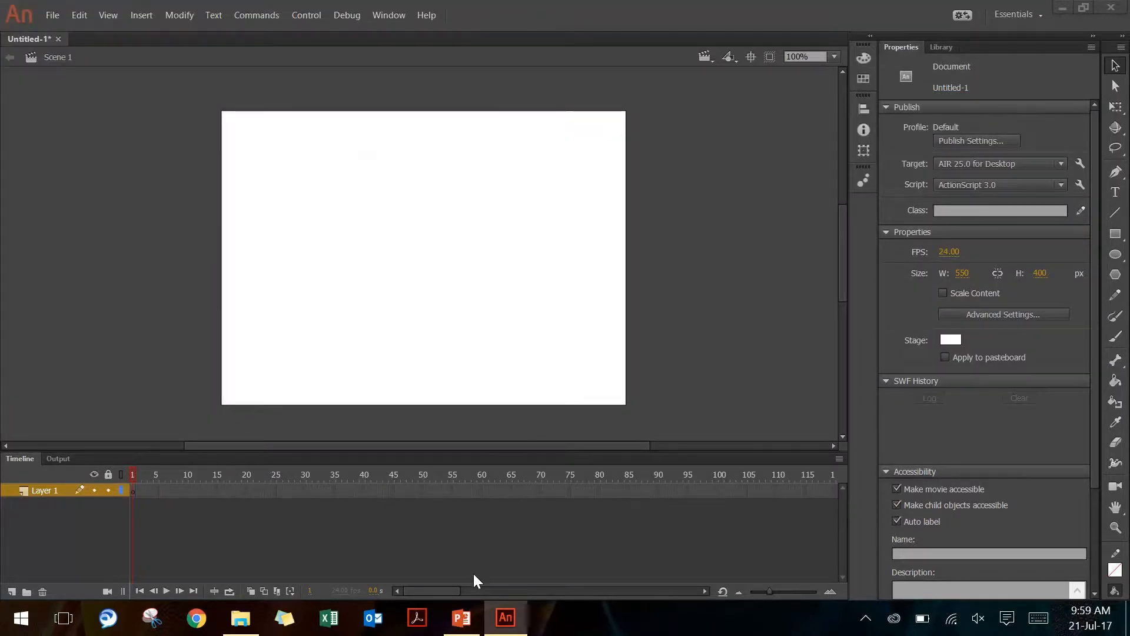
Export the slide with Acrobat Create PDF as PPT to Animate app.pdf in Animate App.
left_click(461, 617)
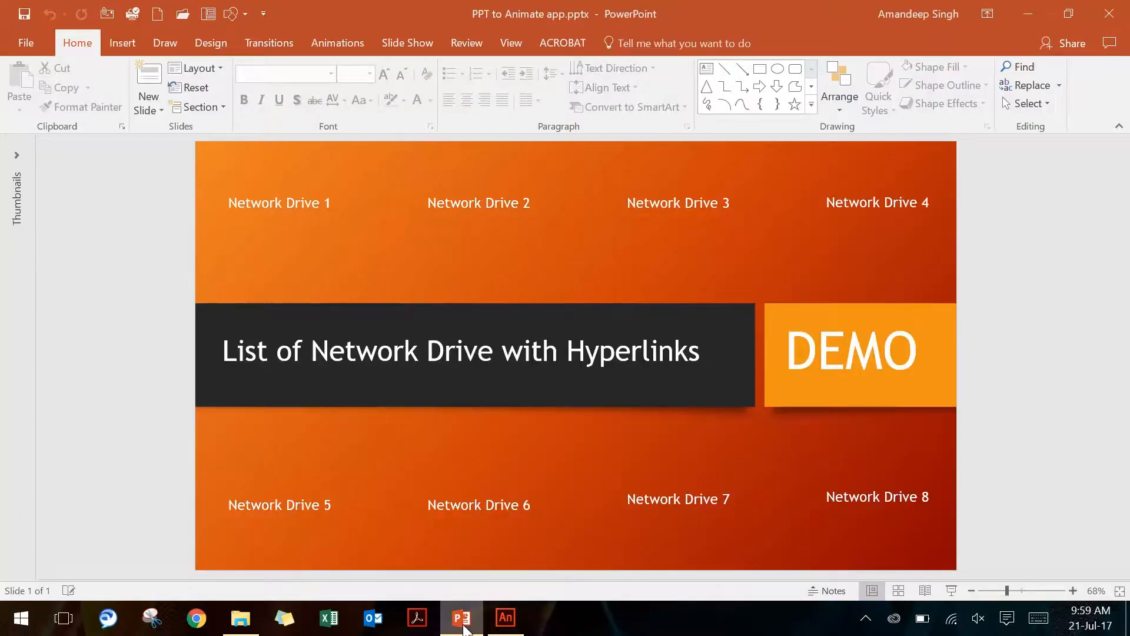
mouse_move(746, 279)
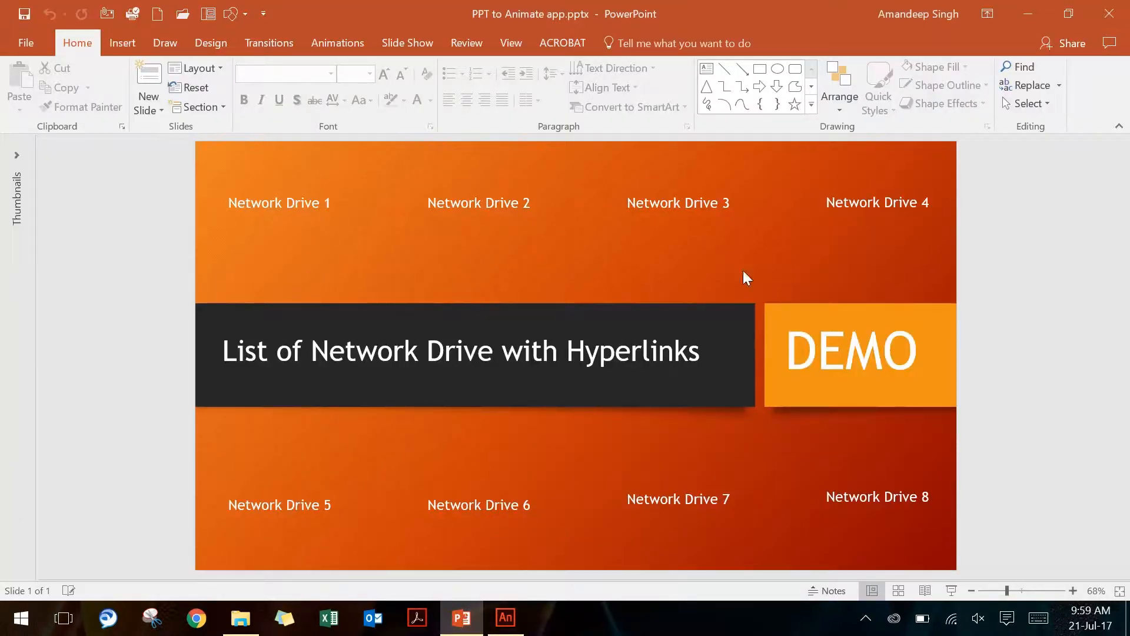
mouse_move(676, 203)
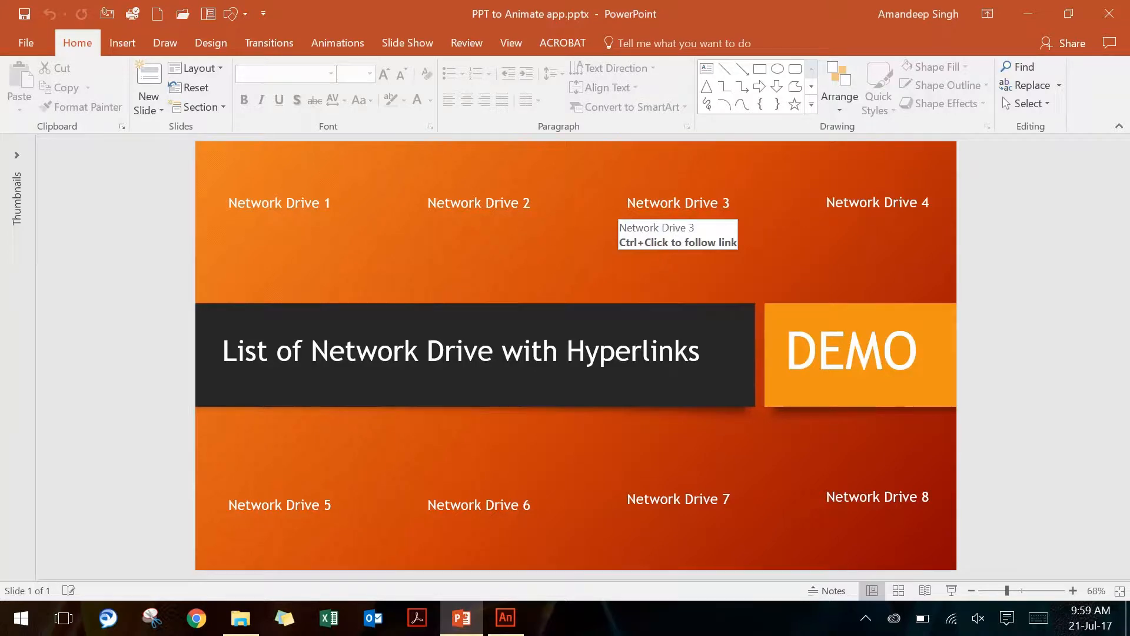
mouse_move(584, 23)
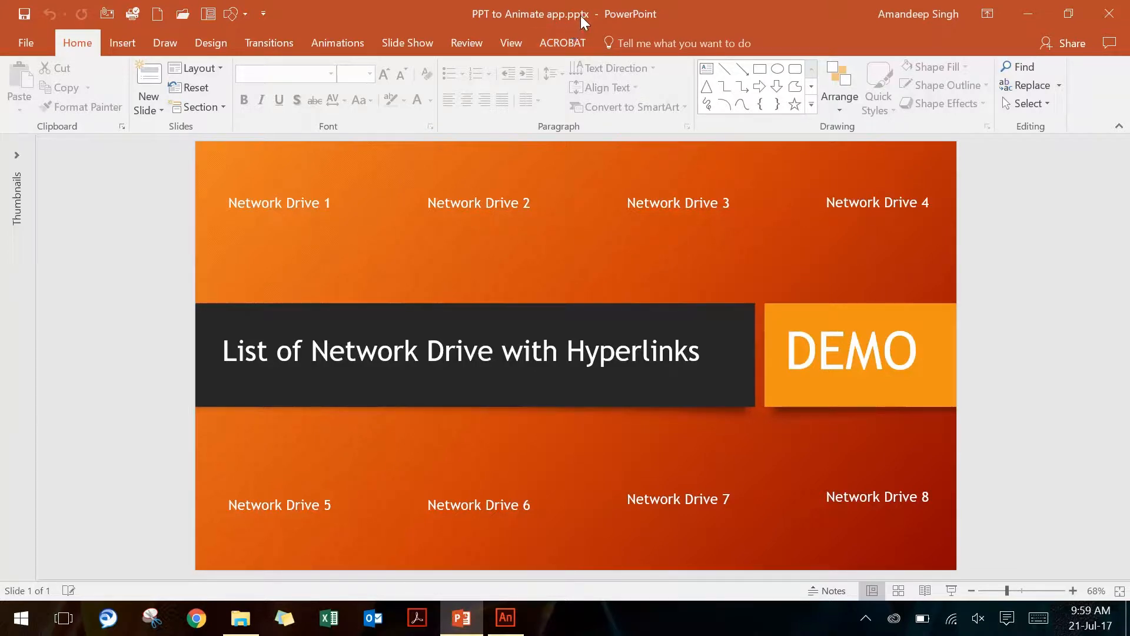
left_click(563, 42)
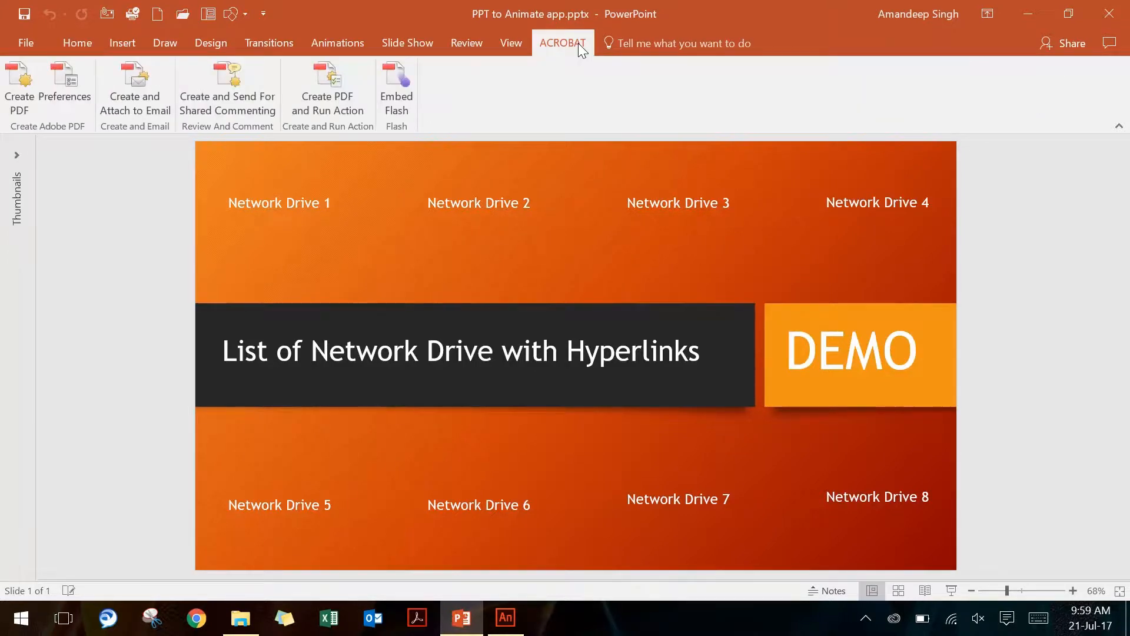
mouse_move(565, 47)
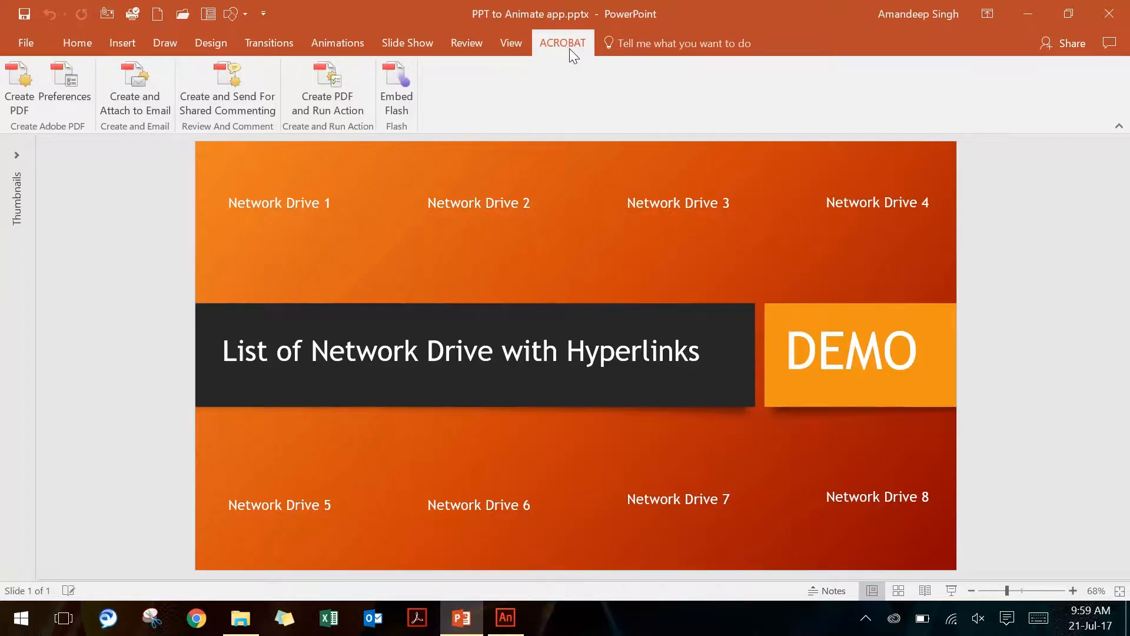
mouse_move(567, 47)
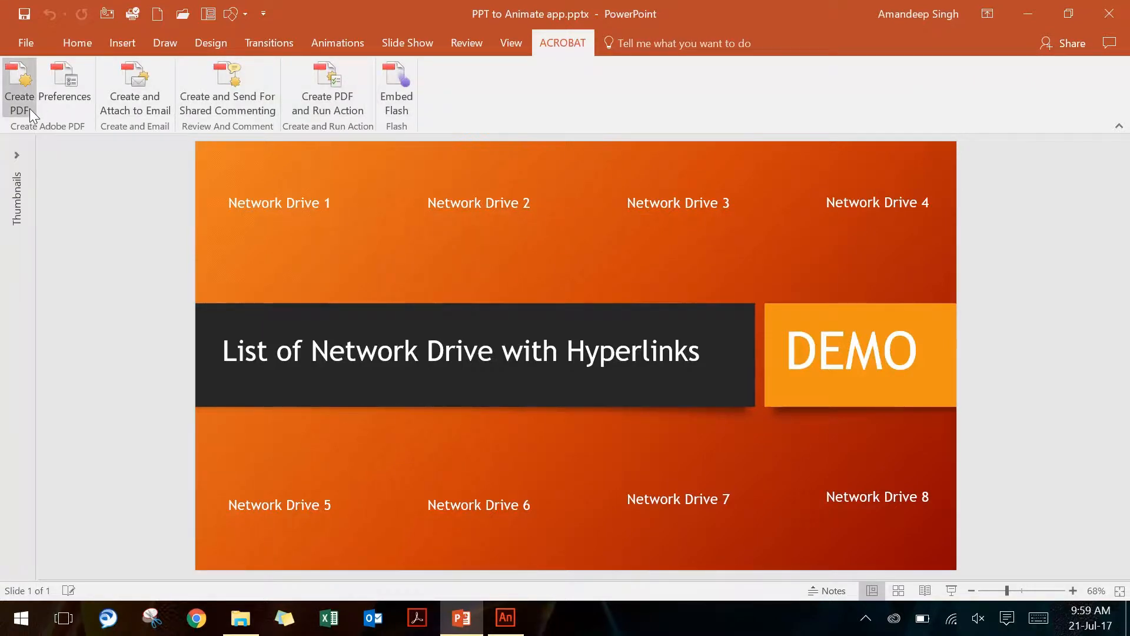
left_click(19, 87)
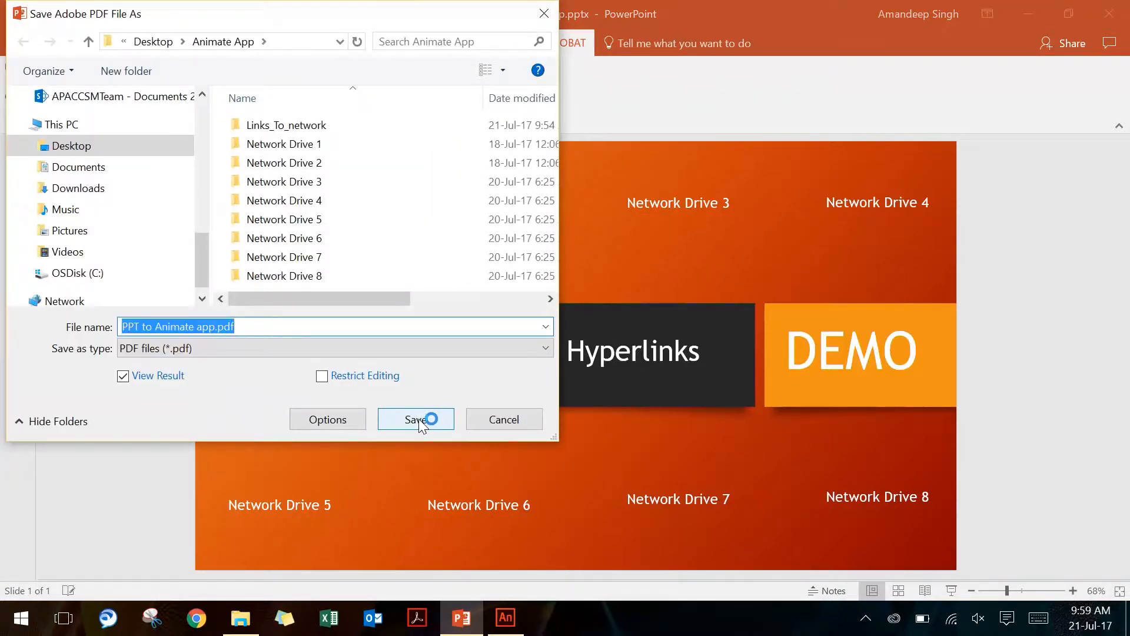
left_click(414, 418)
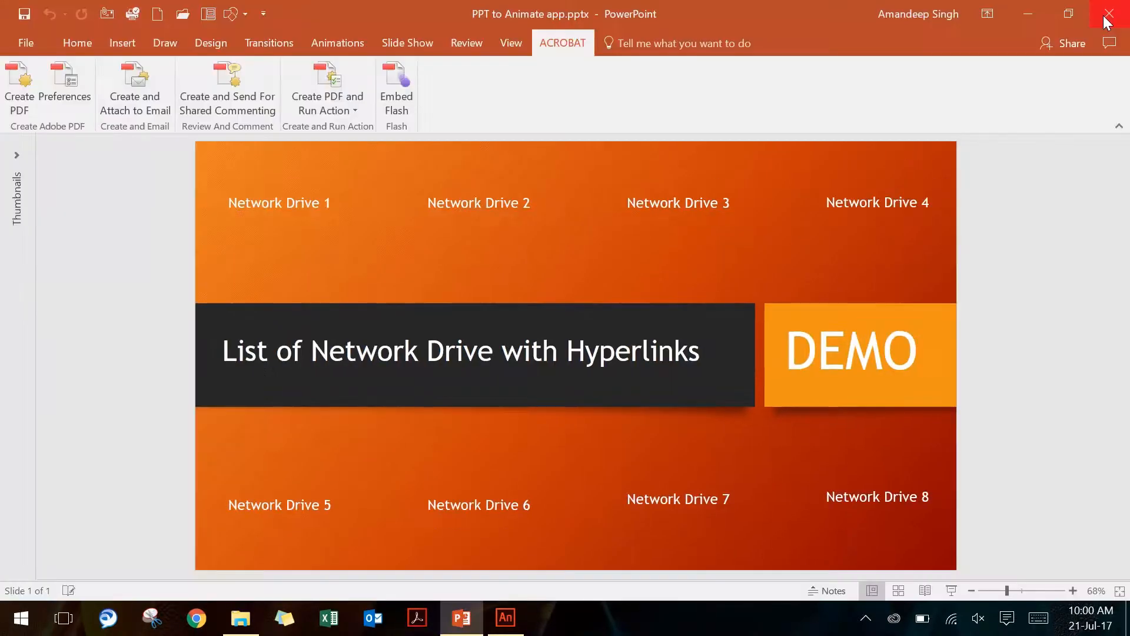
Close PowerPoint and launch Illustrator CC (2017) from the Creative Cloud apps list.
left_click(504, 617)
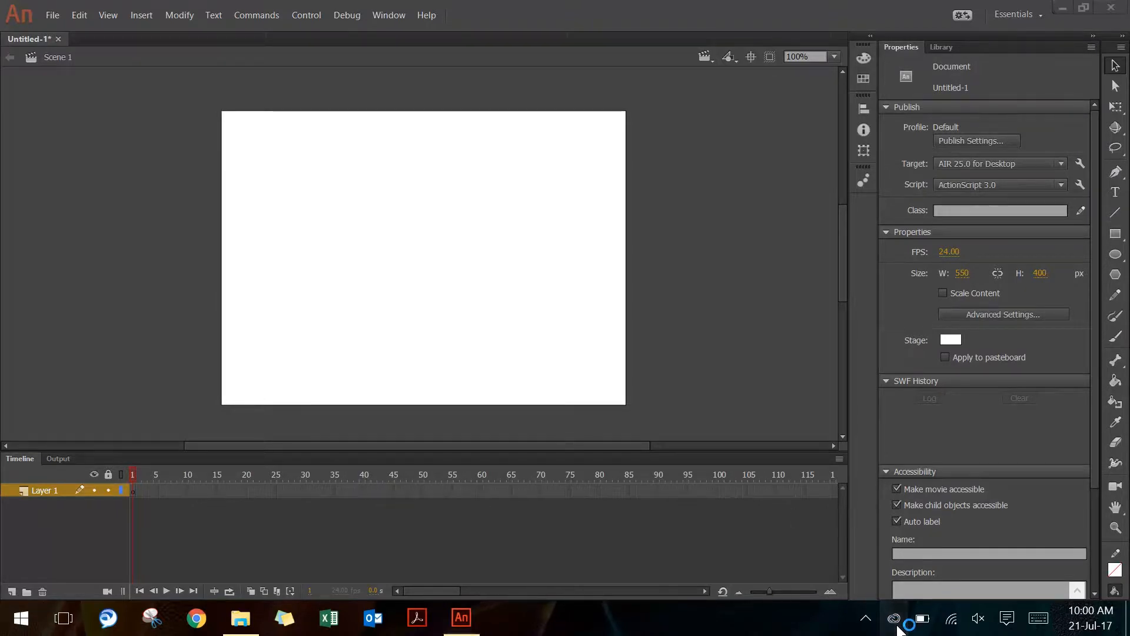
left_click(893, 617)
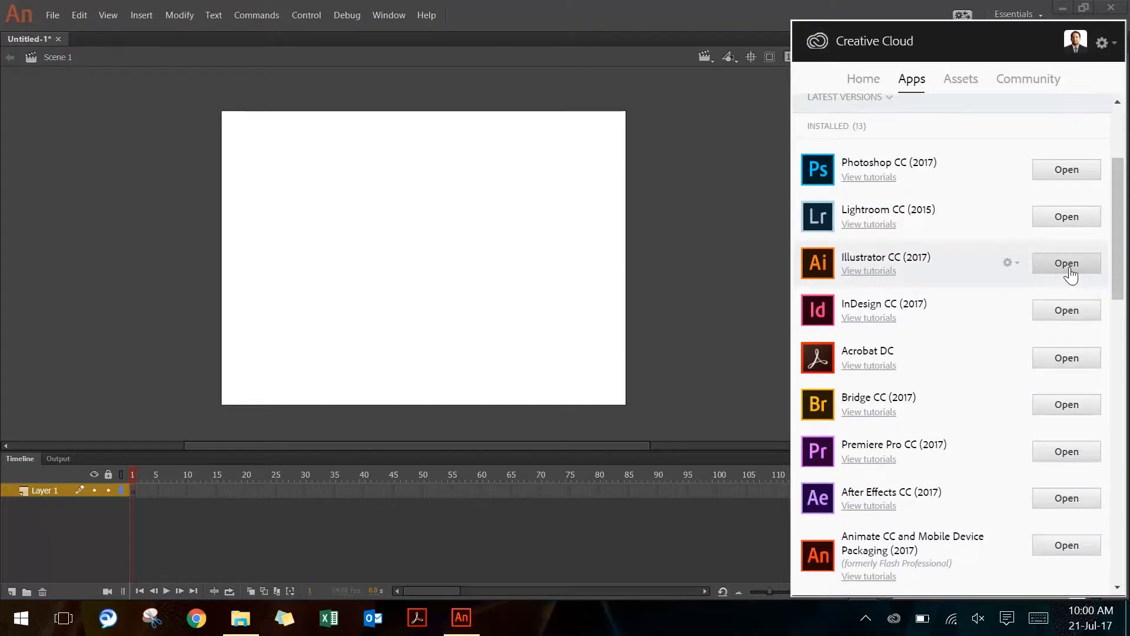
left_click(1066, 263)
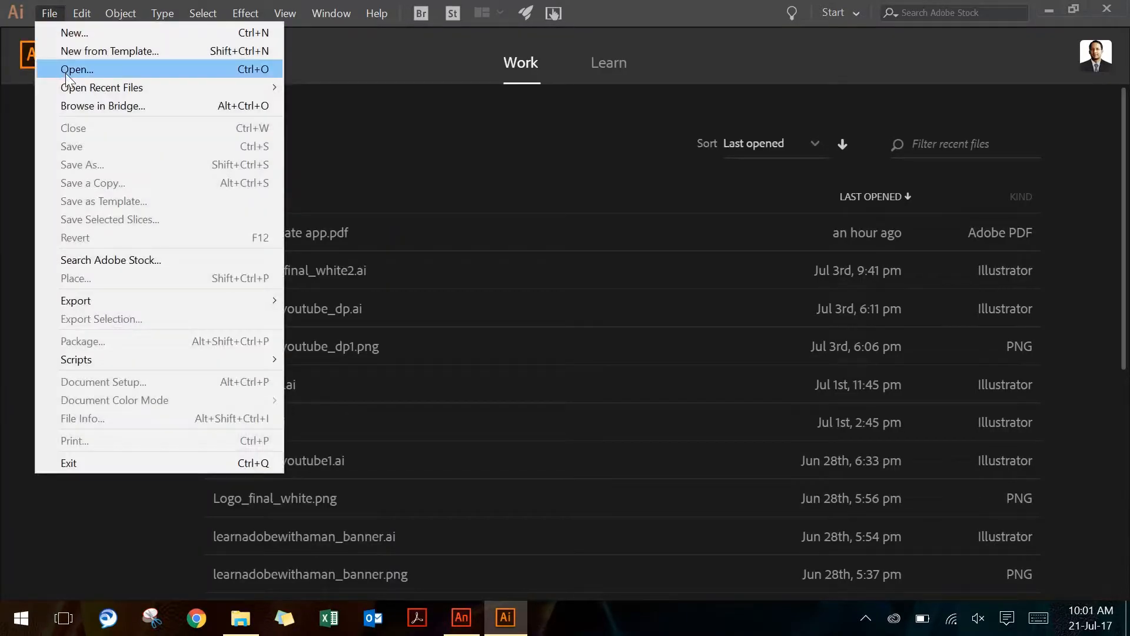
Open PPT to Animate app.pdf in Illustrator.
left_click(76, 69)
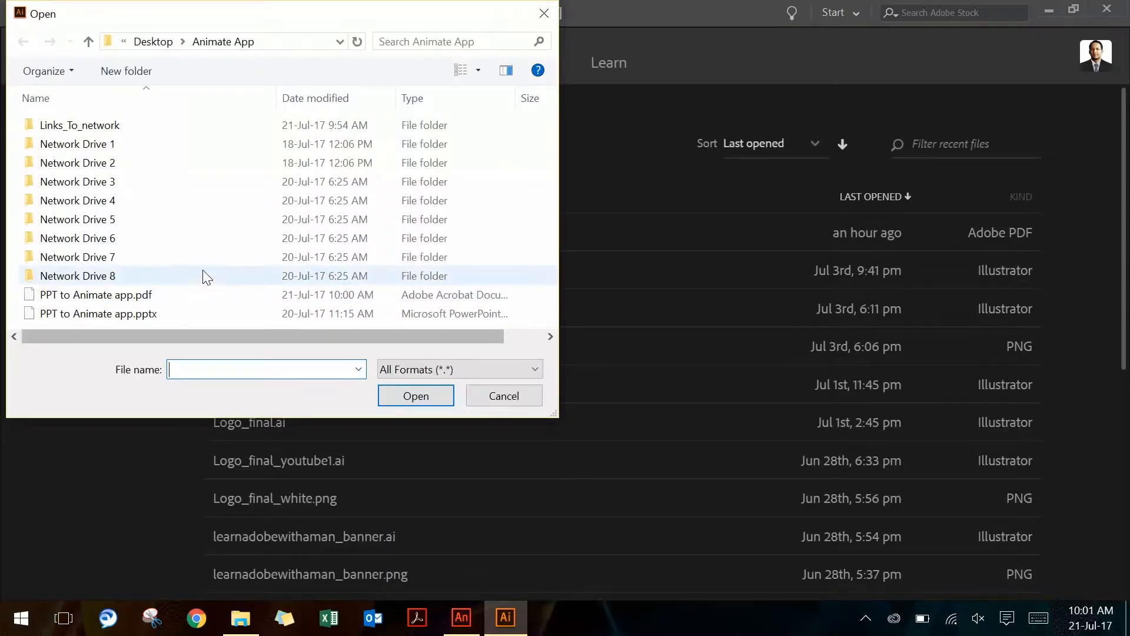
left_click(96, 294)
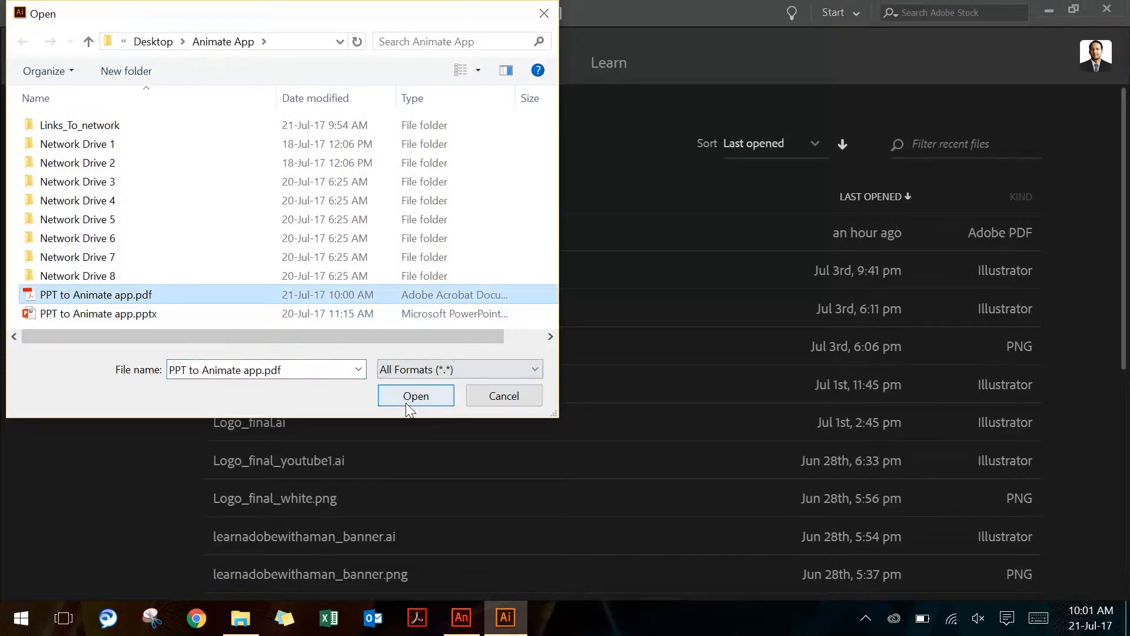
left_click(415, 396)
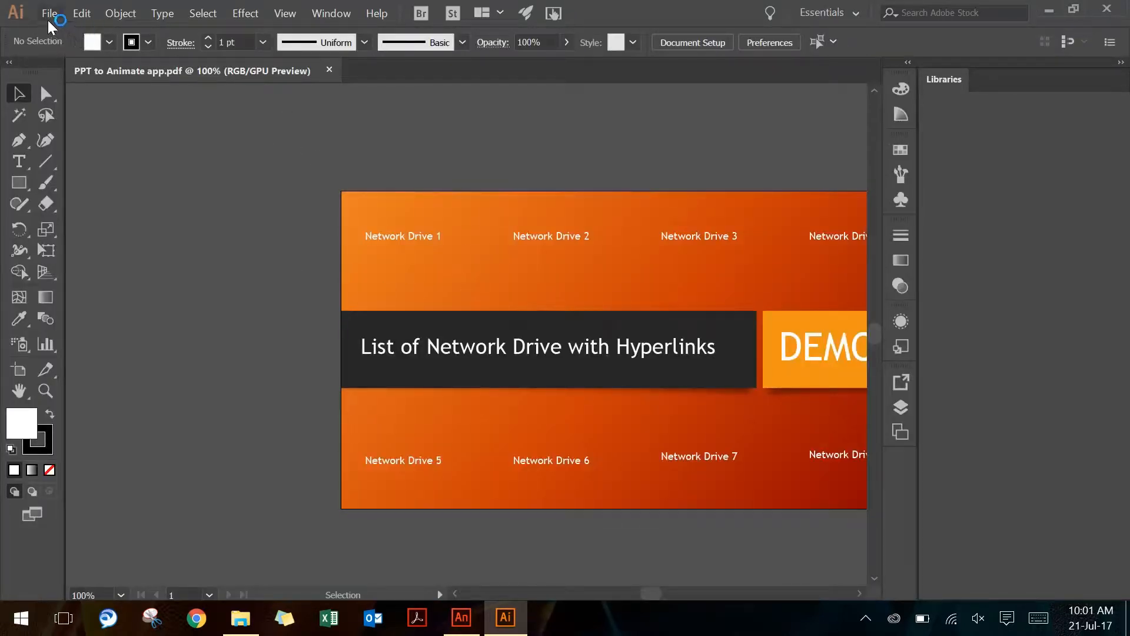
Save it as an Adobe Illustrator file, accepting the default options, then close Illustrator.
left_click(50, 13)
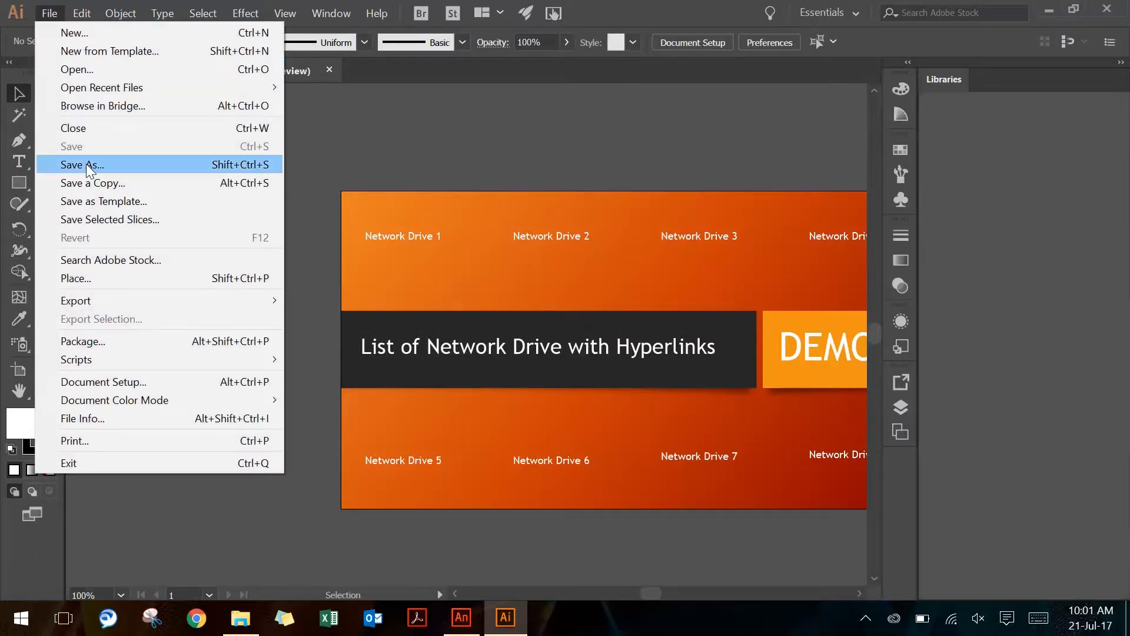
left_click(80, 164)
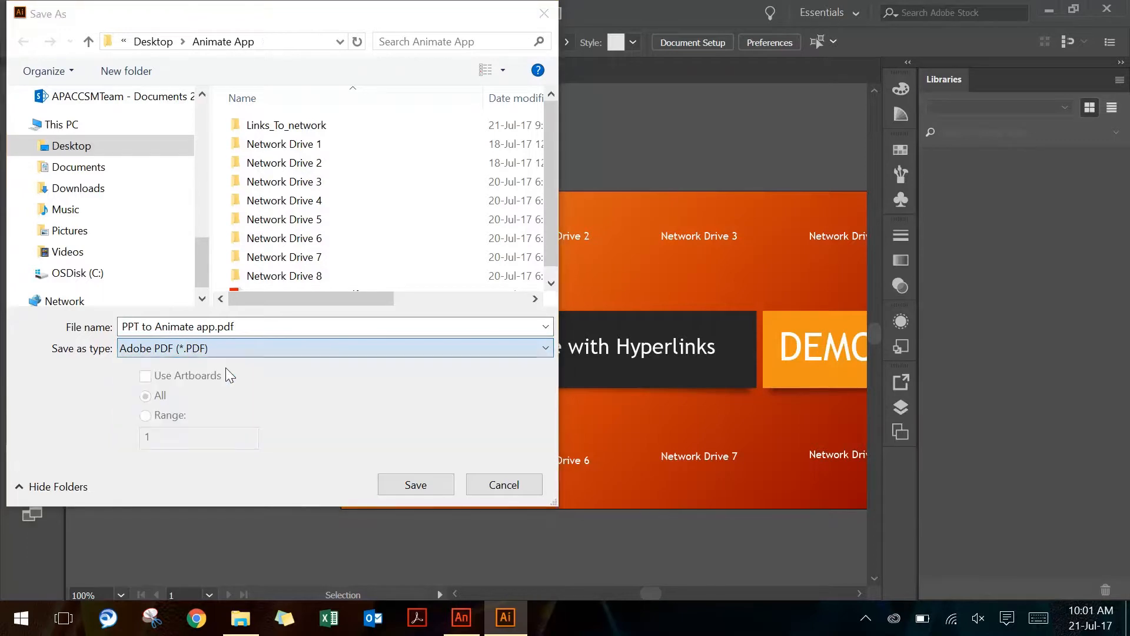
left_click(332, 348)
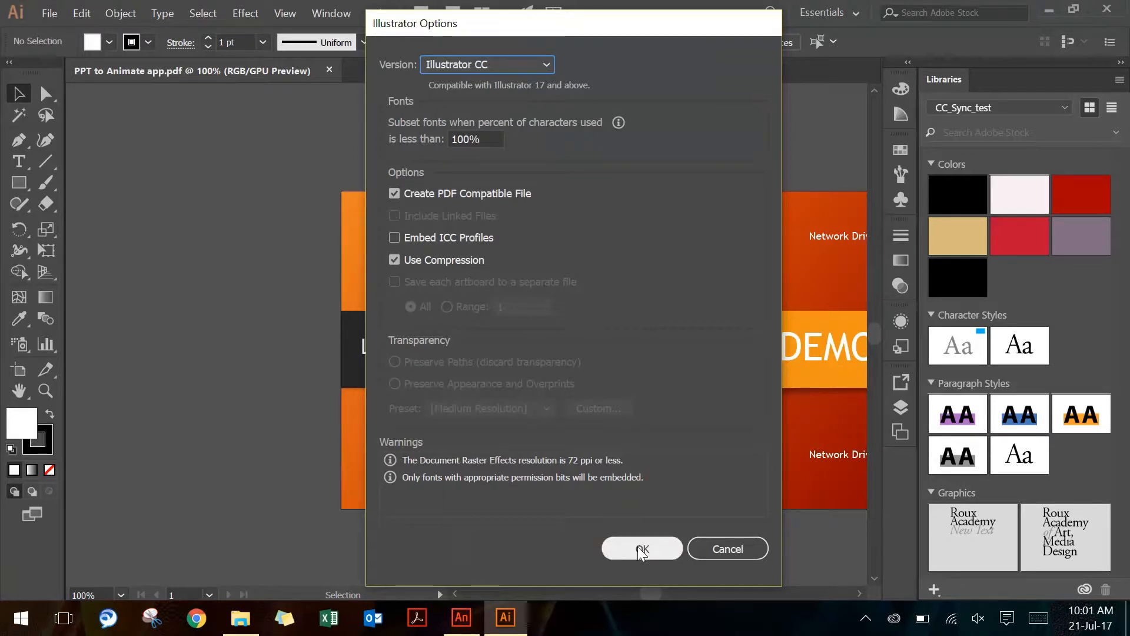
left_click(641, 548)
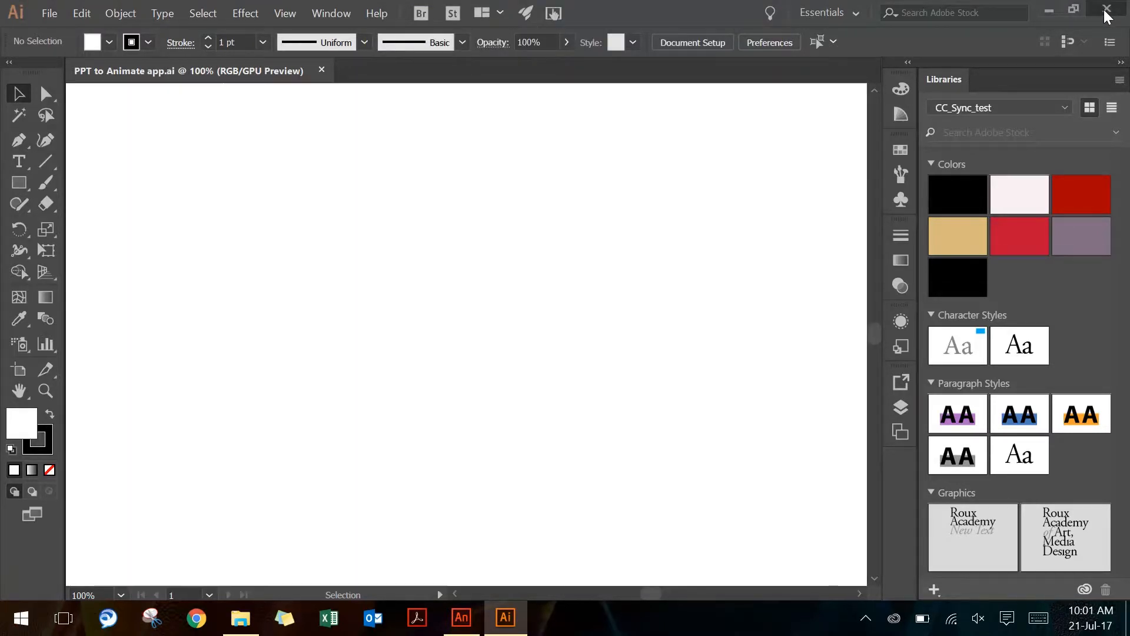
left_click(460, 617)
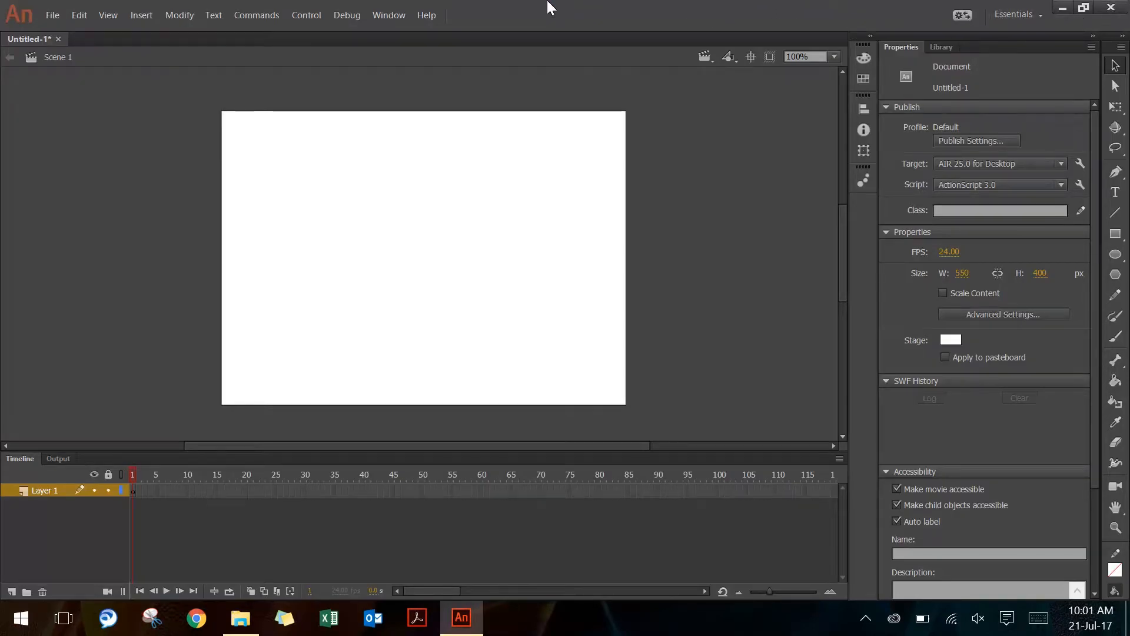
Import PPT to Animate app.ai to the stage with stage size set to the 960×540 artboard.
left_click(52, 14)
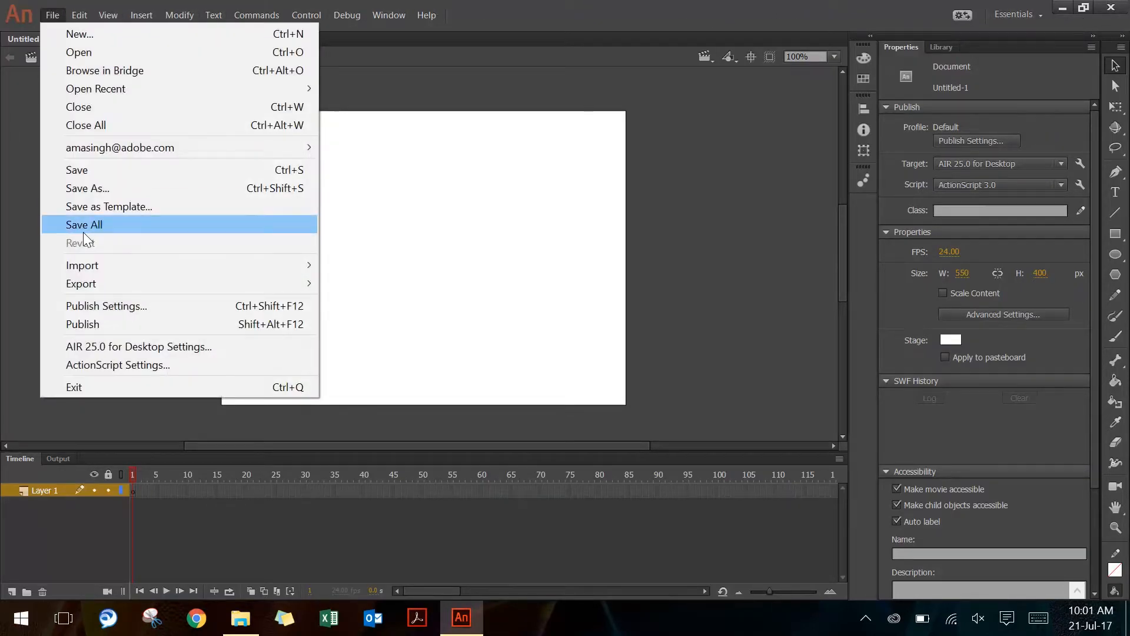
mouse_move(82, 264)
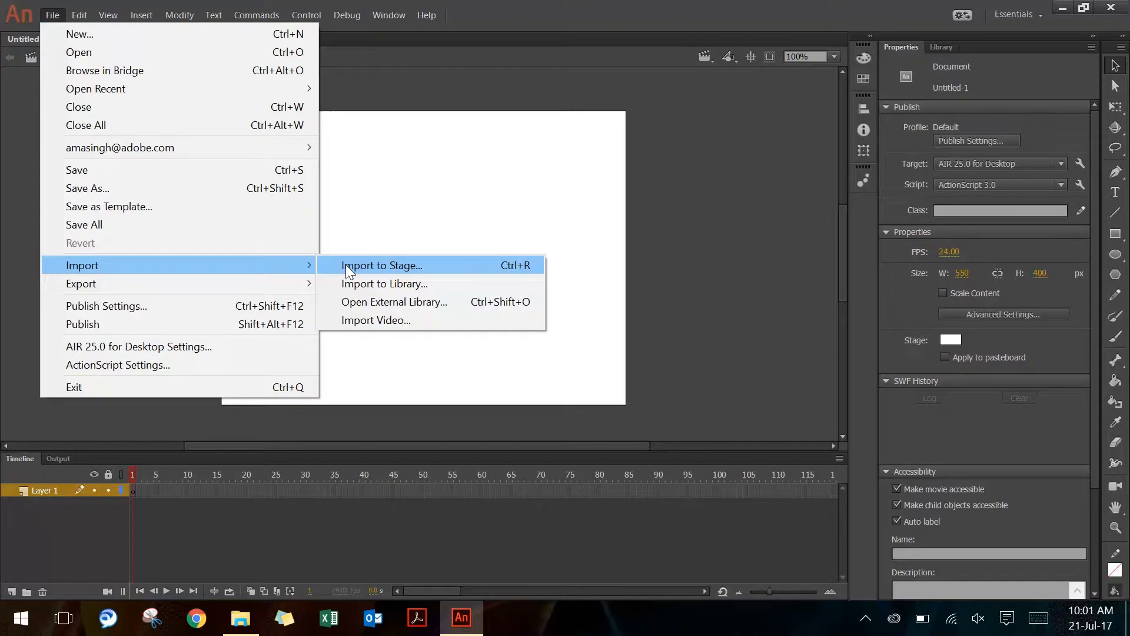
left_click(381, 265)
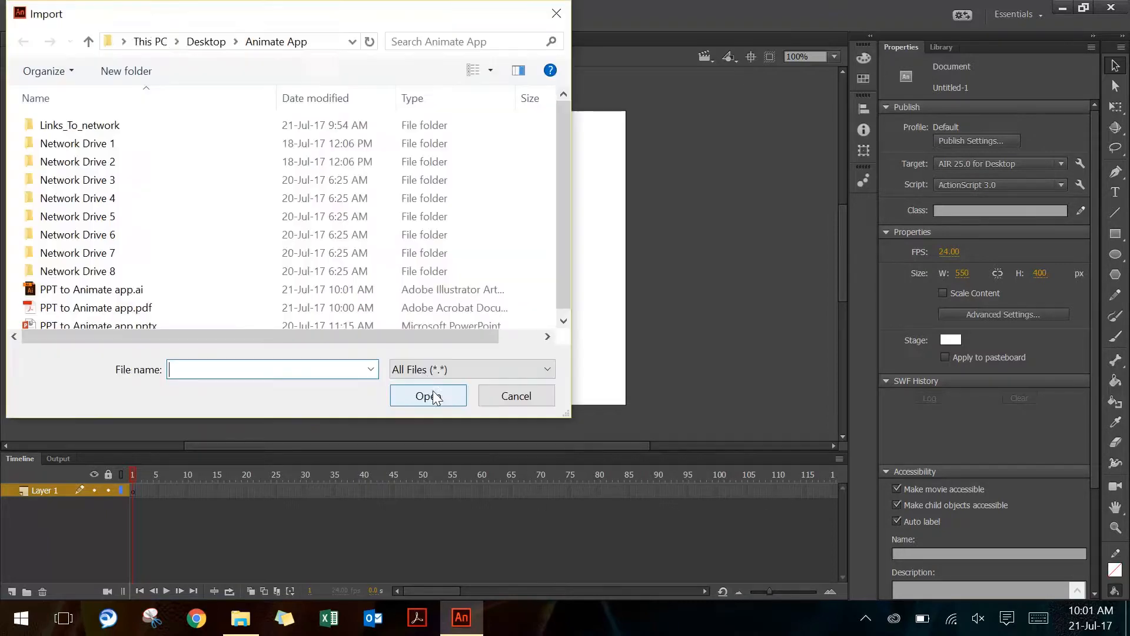
left_click(546, 369)
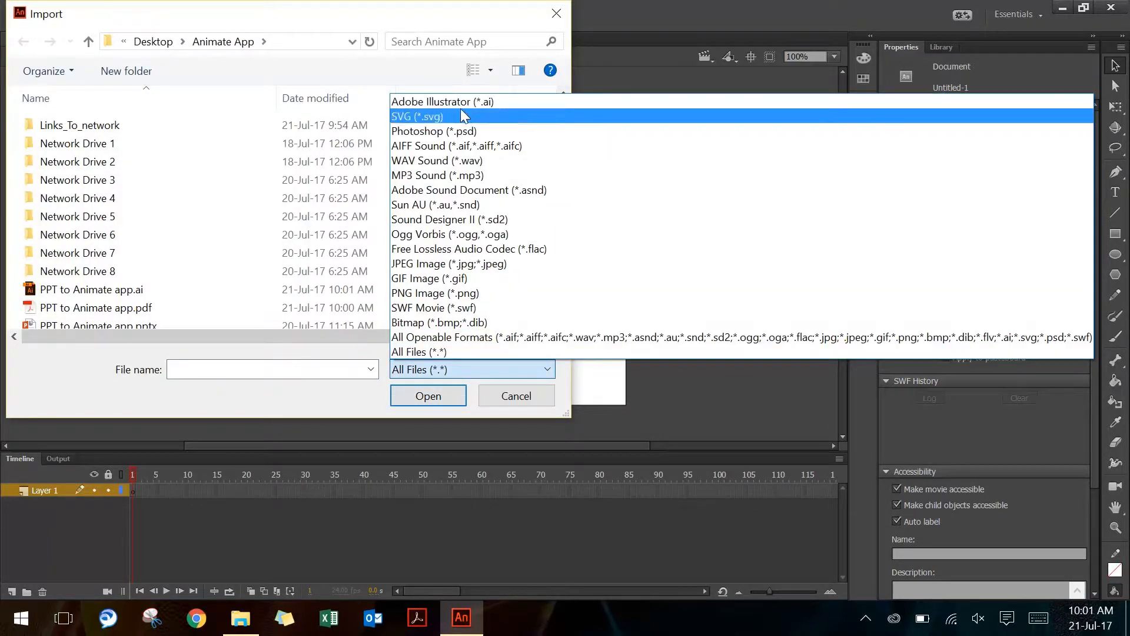
left_click(430, 101)
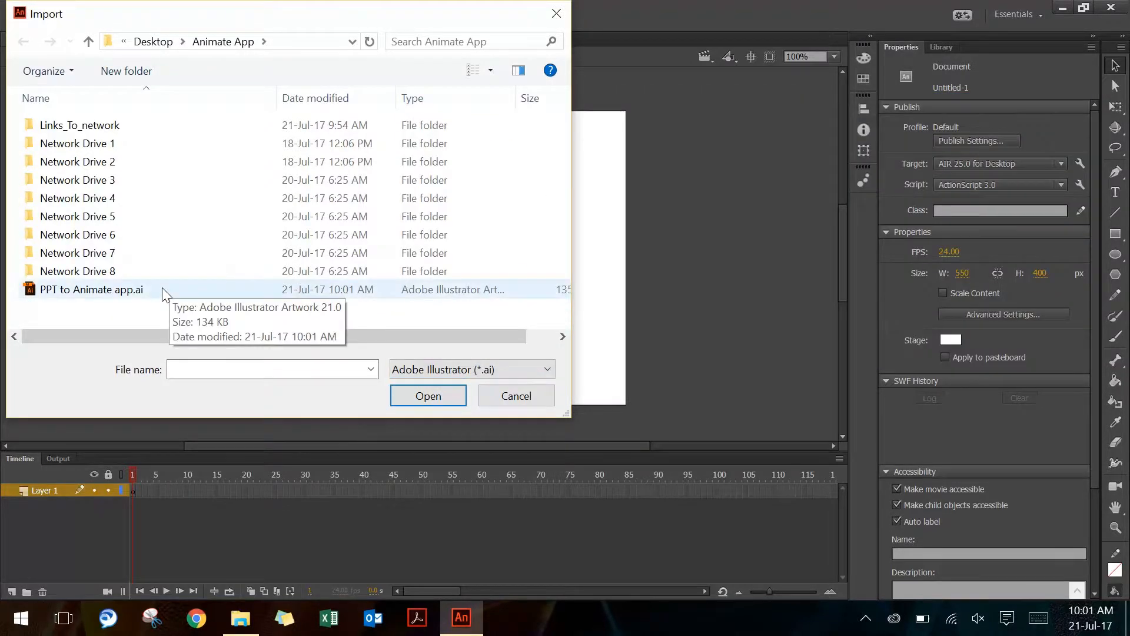
left_click(90, 289)
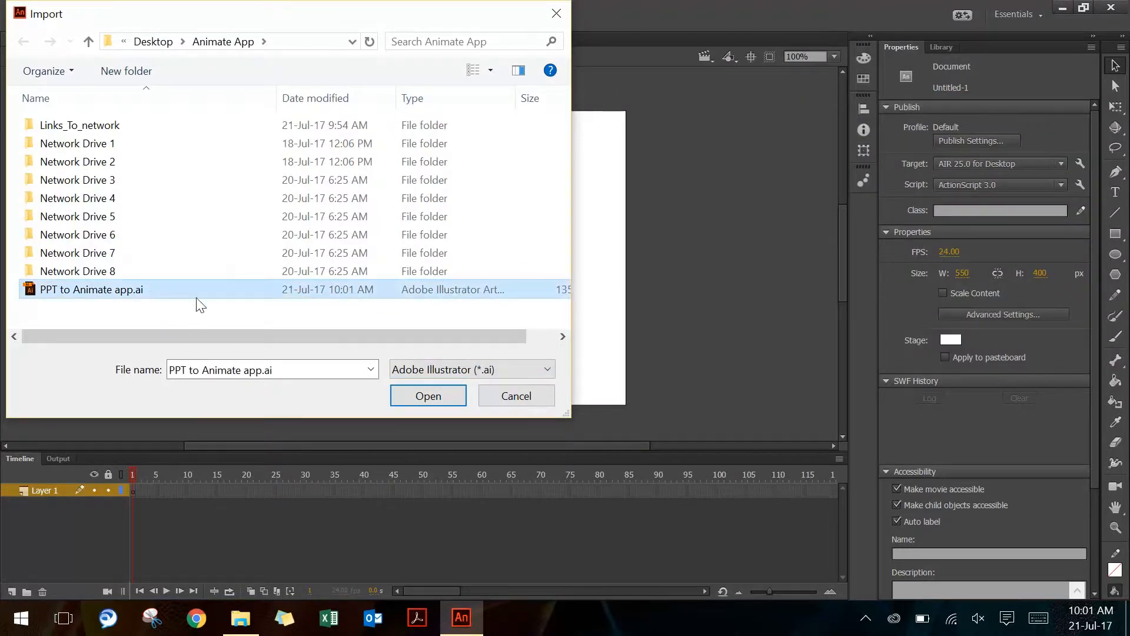
left_click(427, 394)
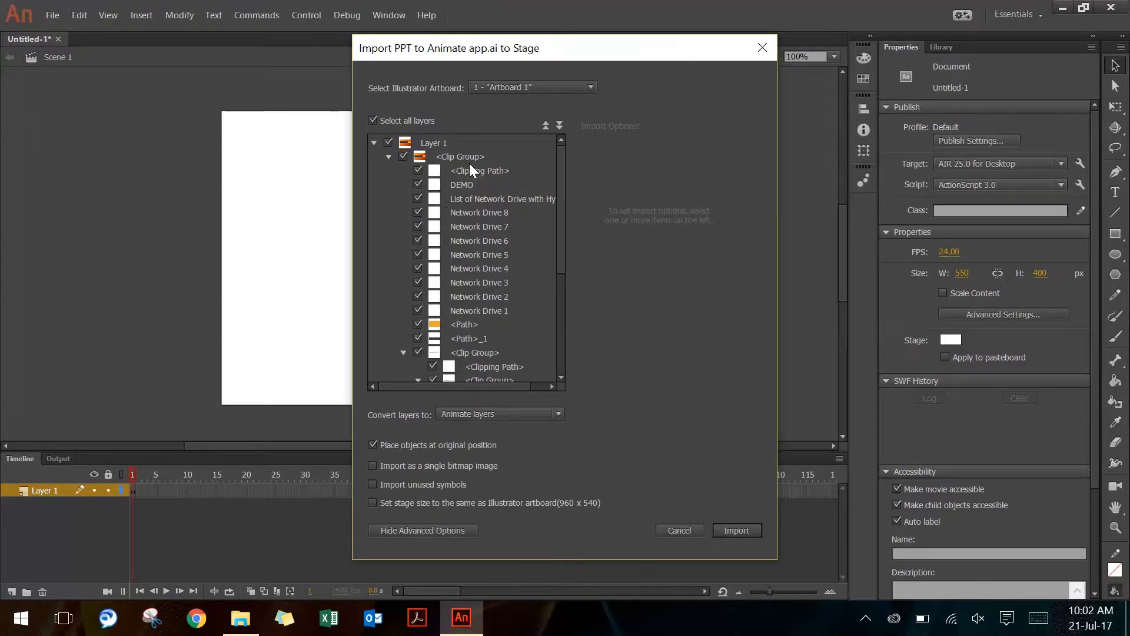
scroll("down", 3)
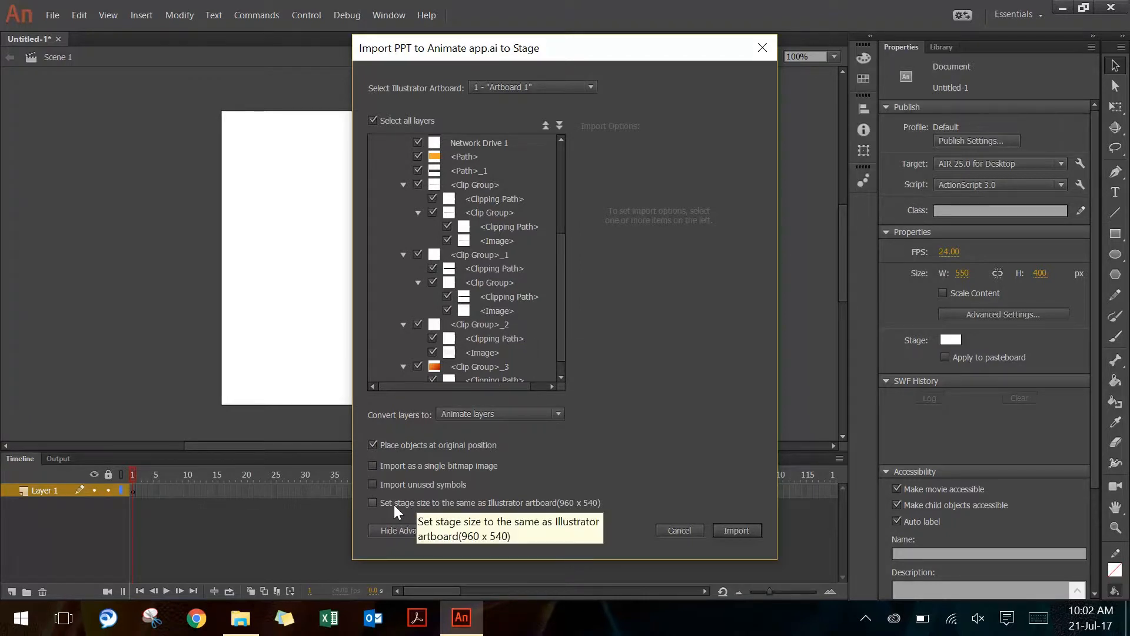
left_click(373, 502)
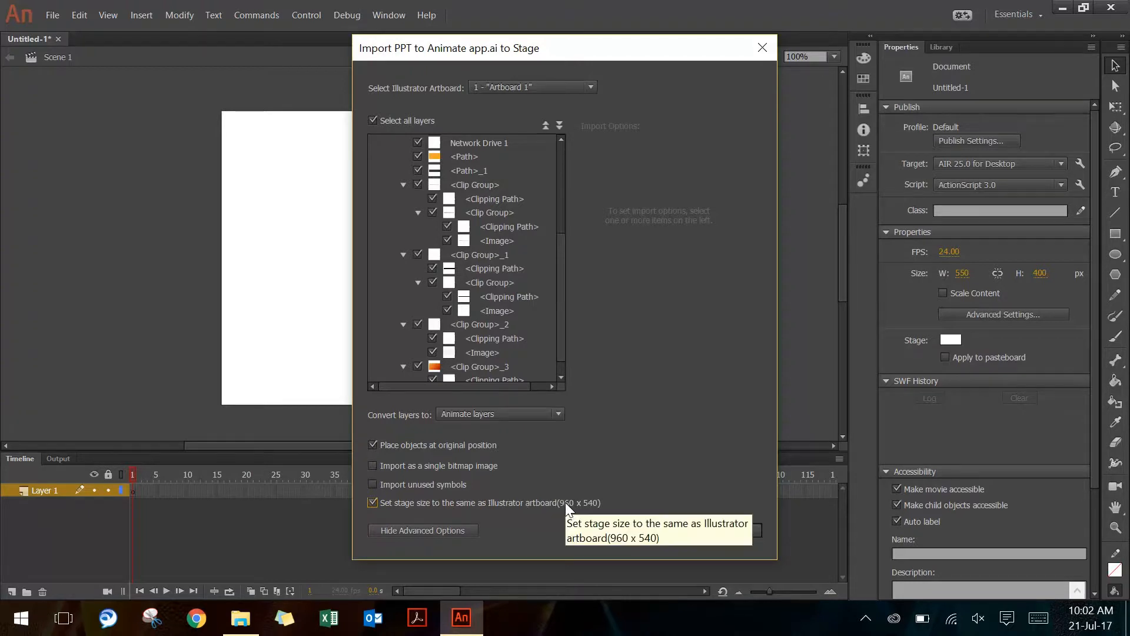
mouse_move(613, 506)
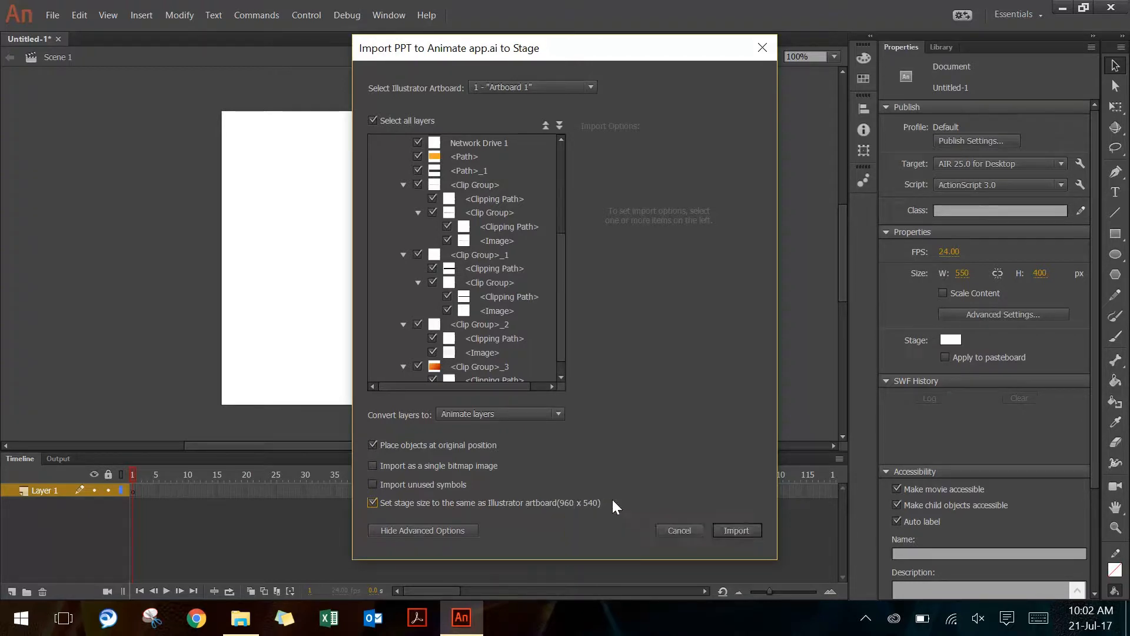
mouse_move(736, 530)
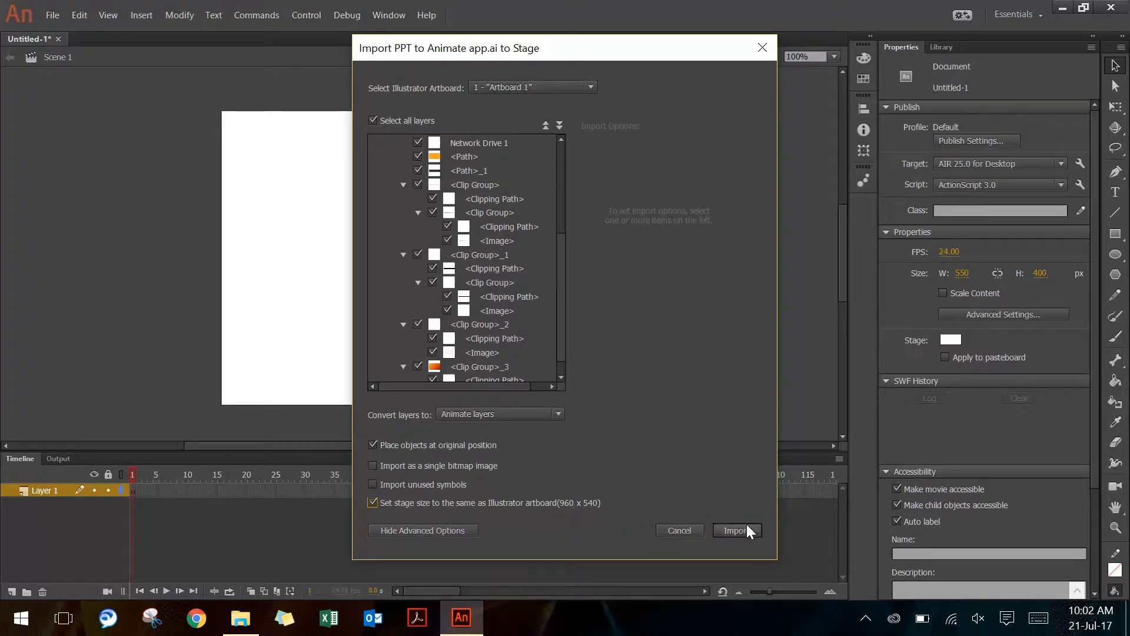
left_click(735, 530)
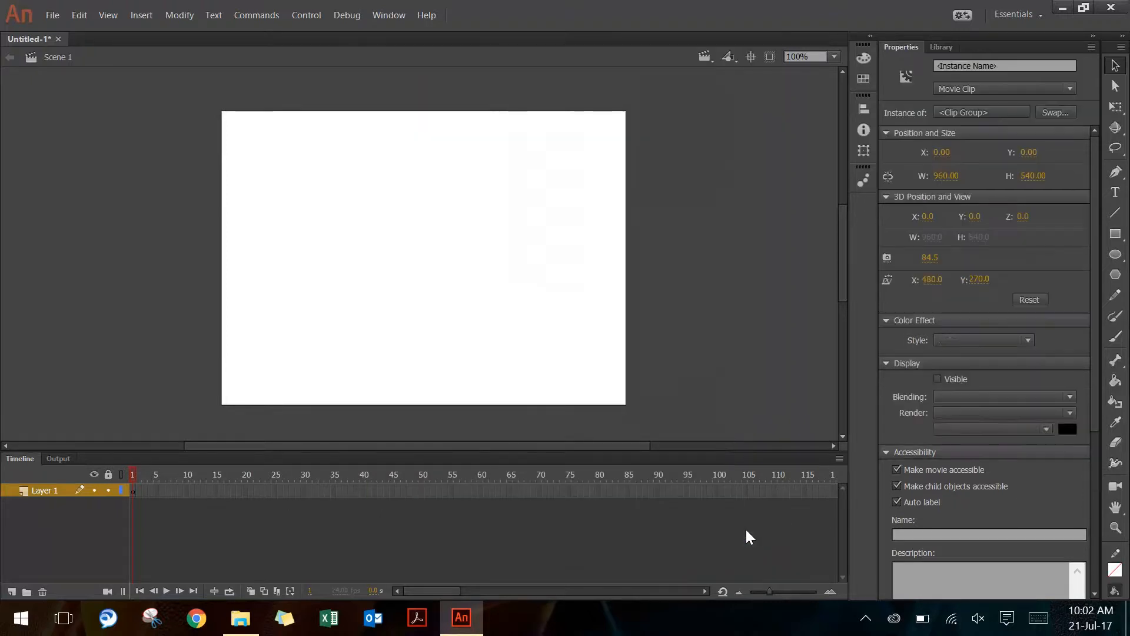
Deselect the artwork by clicking empty workspace so the full slide shows on stage.
left_click(937, 378)
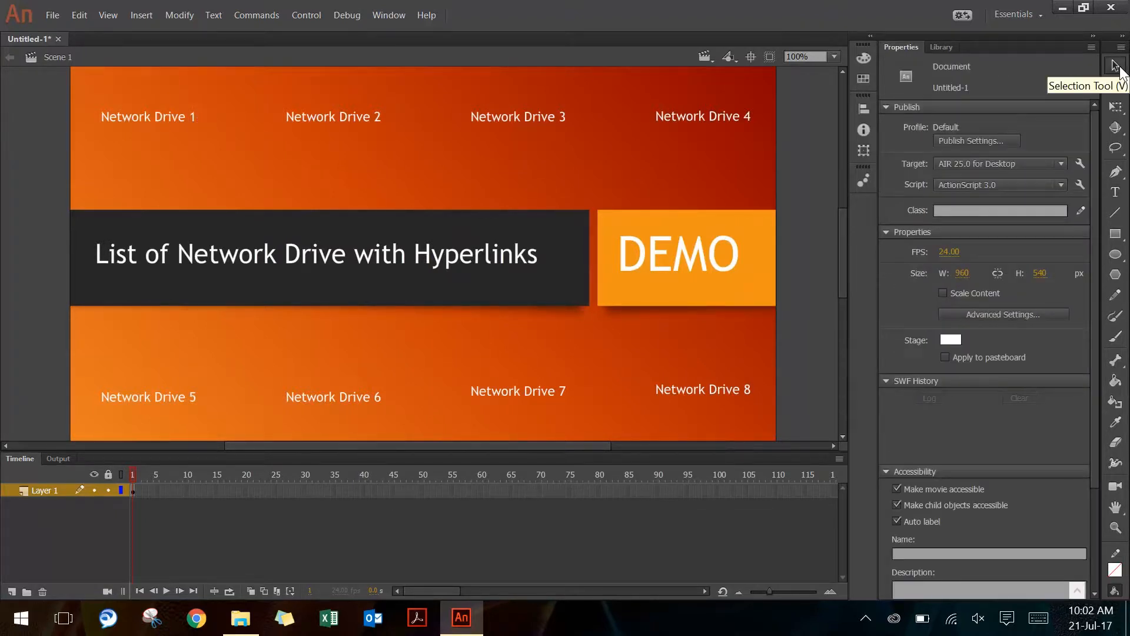
mouse_move(167, 136)
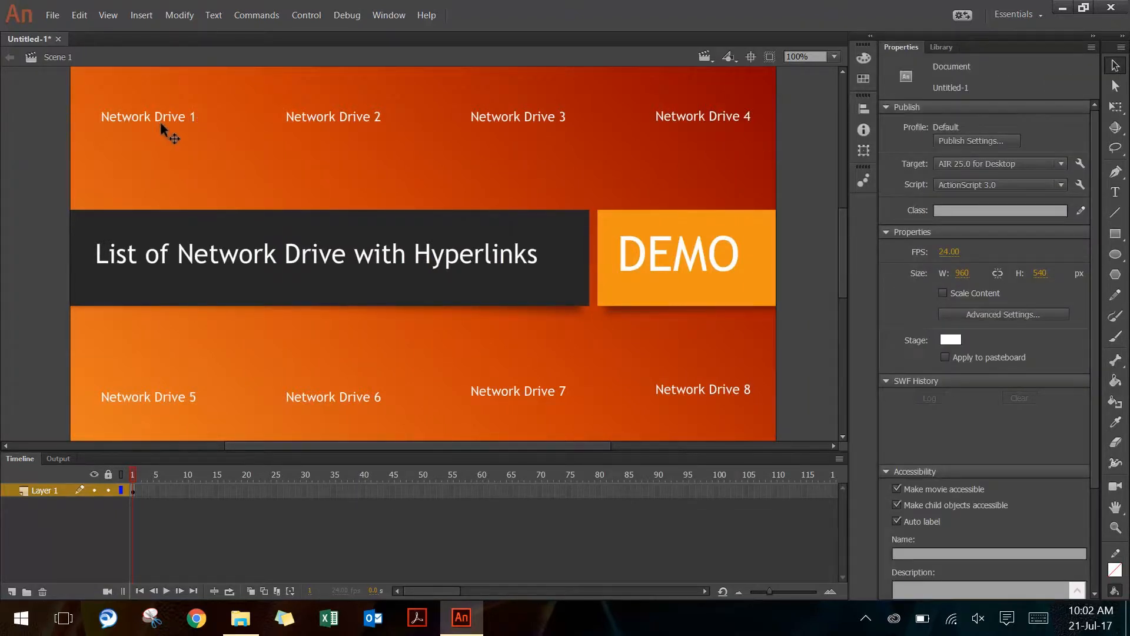
Enter the imported clip group and delete Layer 4 and Layer 1 from the Timeline.
double_click(148, 116)
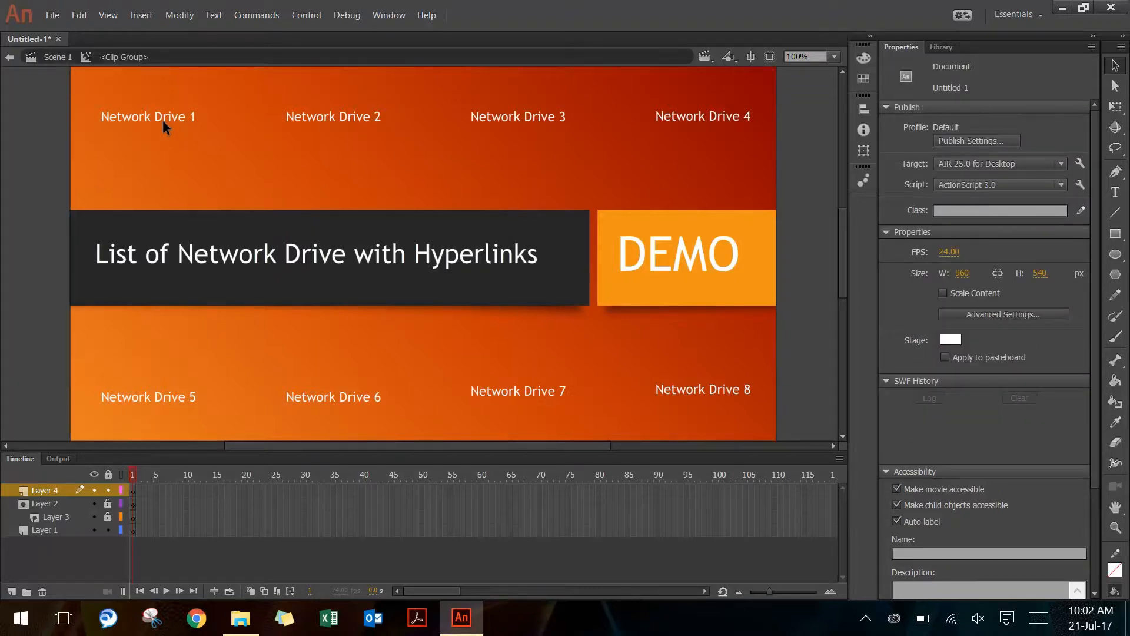
mouse_move(39, 537)
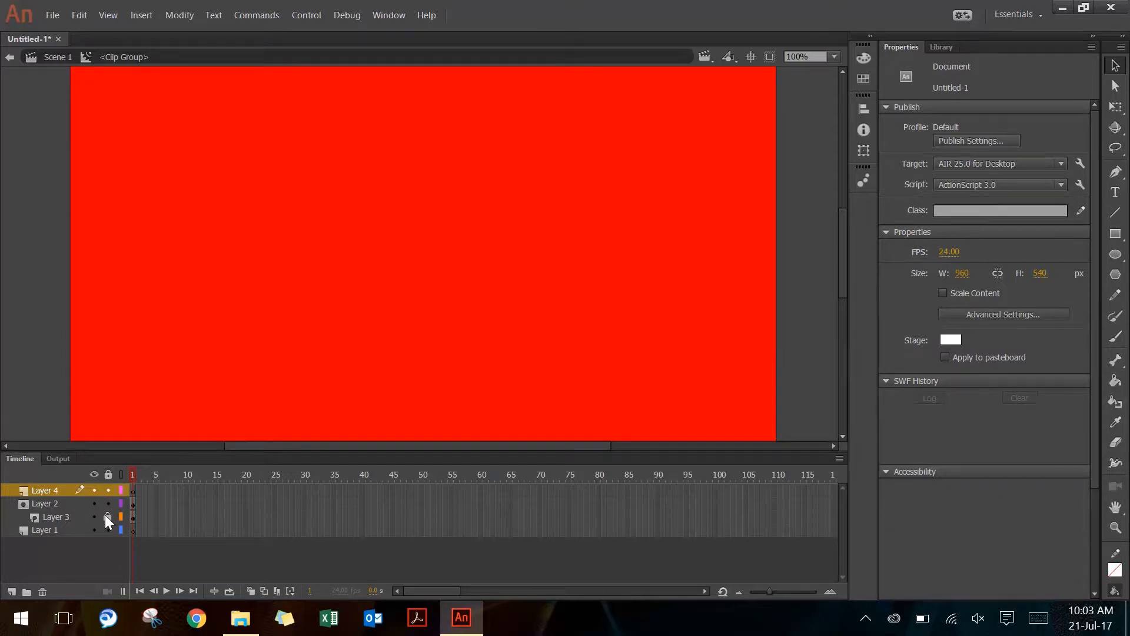
mouse_move(108, 512)
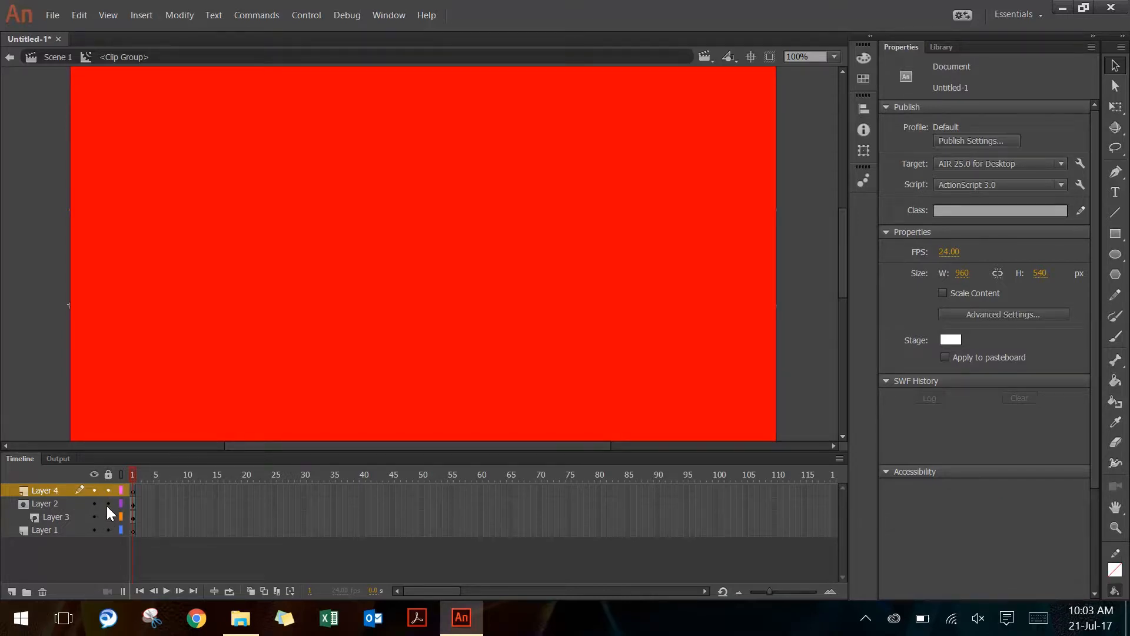
left_click(131, 490)
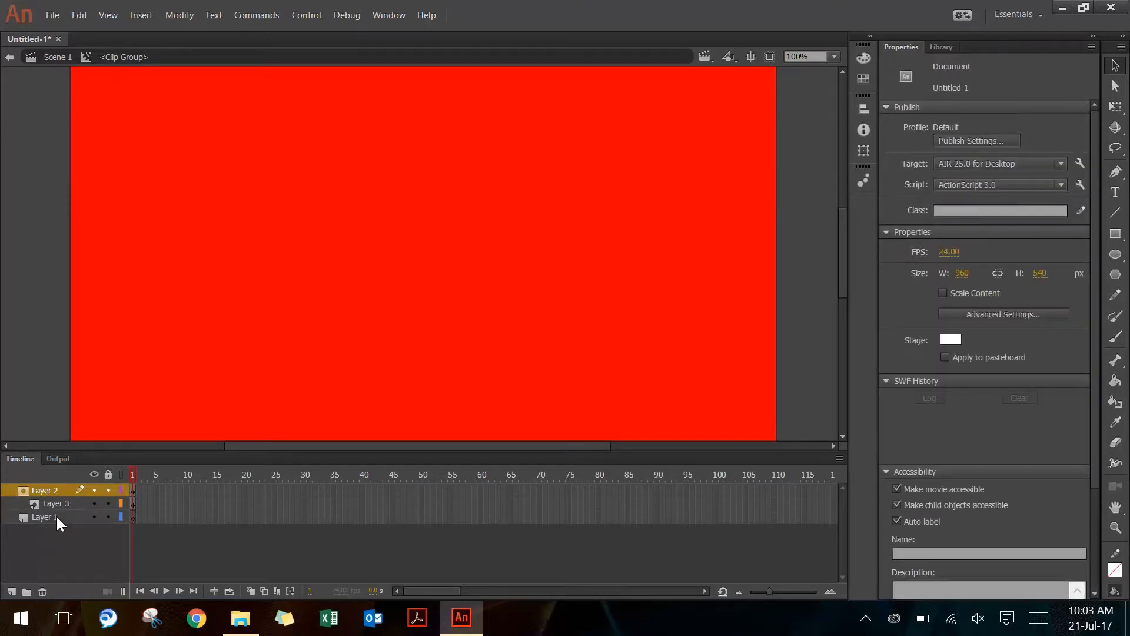
left_click(43, 517)
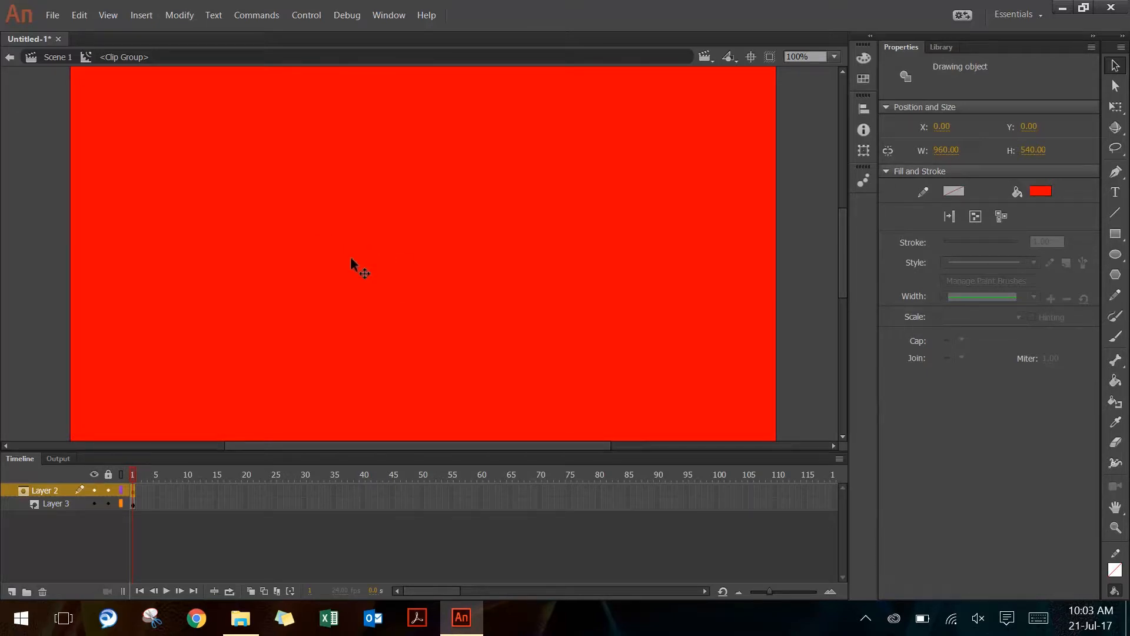
mouse_move(375, 263)
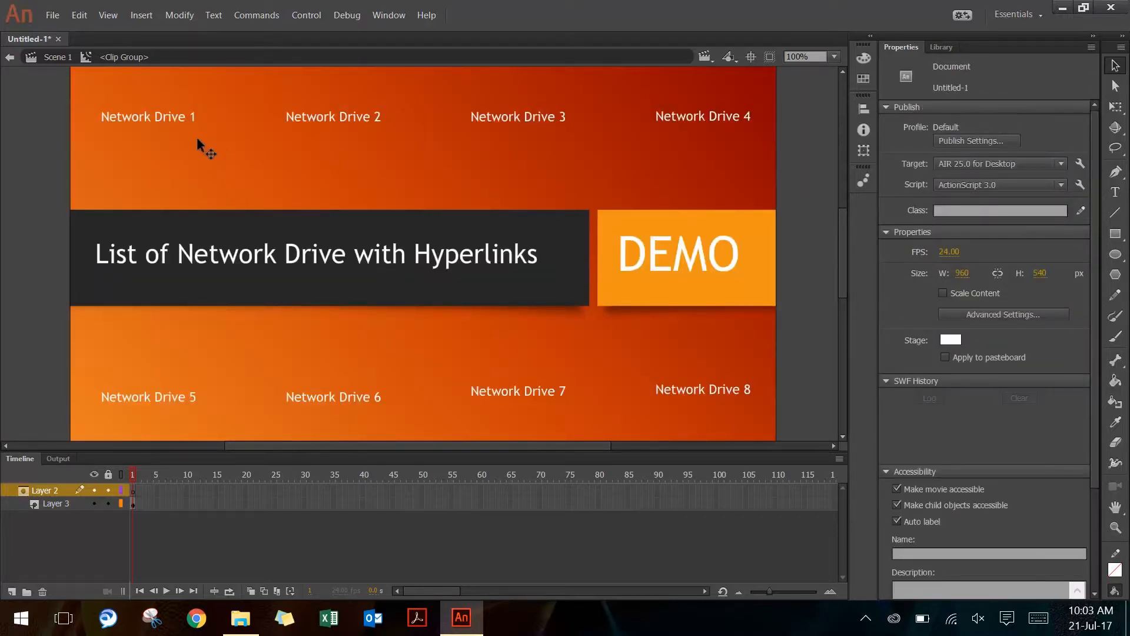
mouse_move(179, 126)
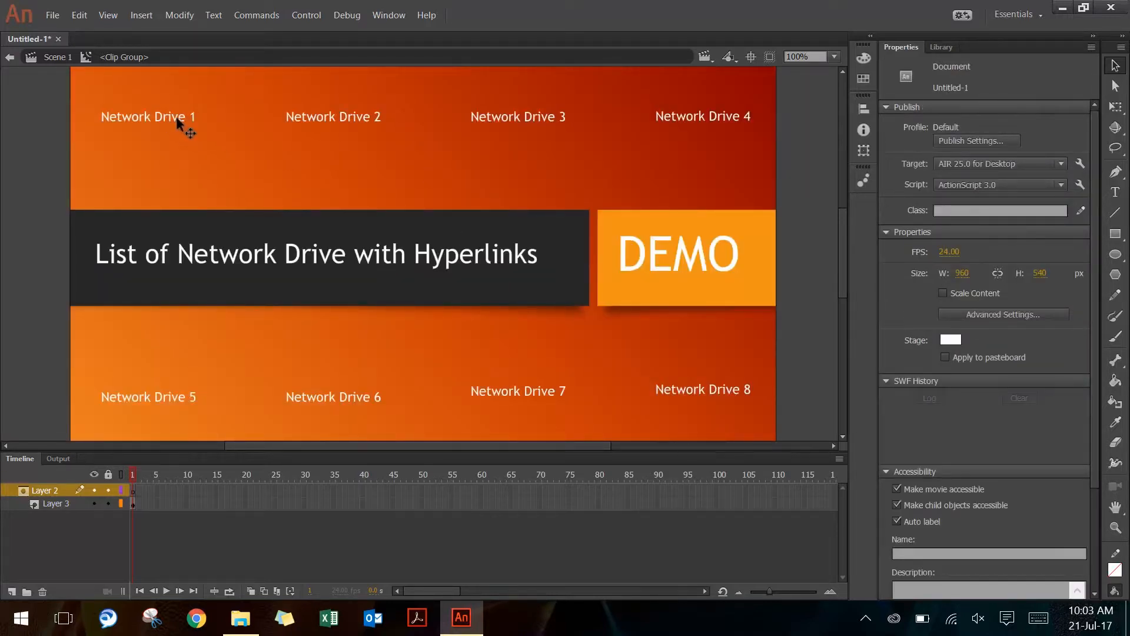
Link Network Drive 1 label to Desktop\Animate App\Network Drive 1, then enter a link for Network Drive 2.
left_click(147, 115)
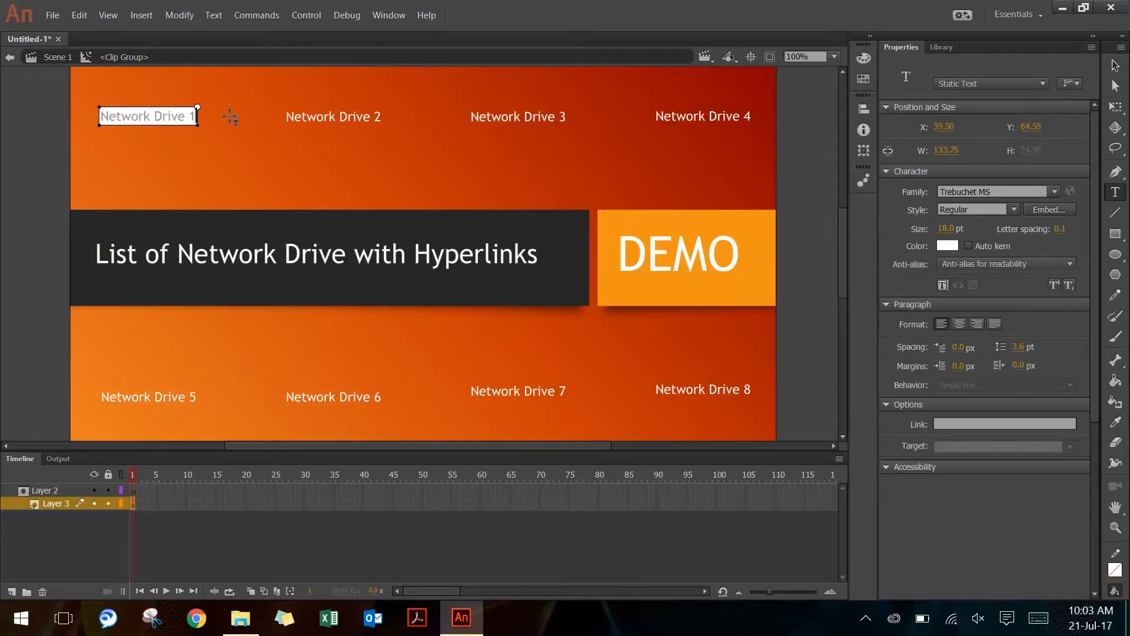
mouse_move(230, 121)
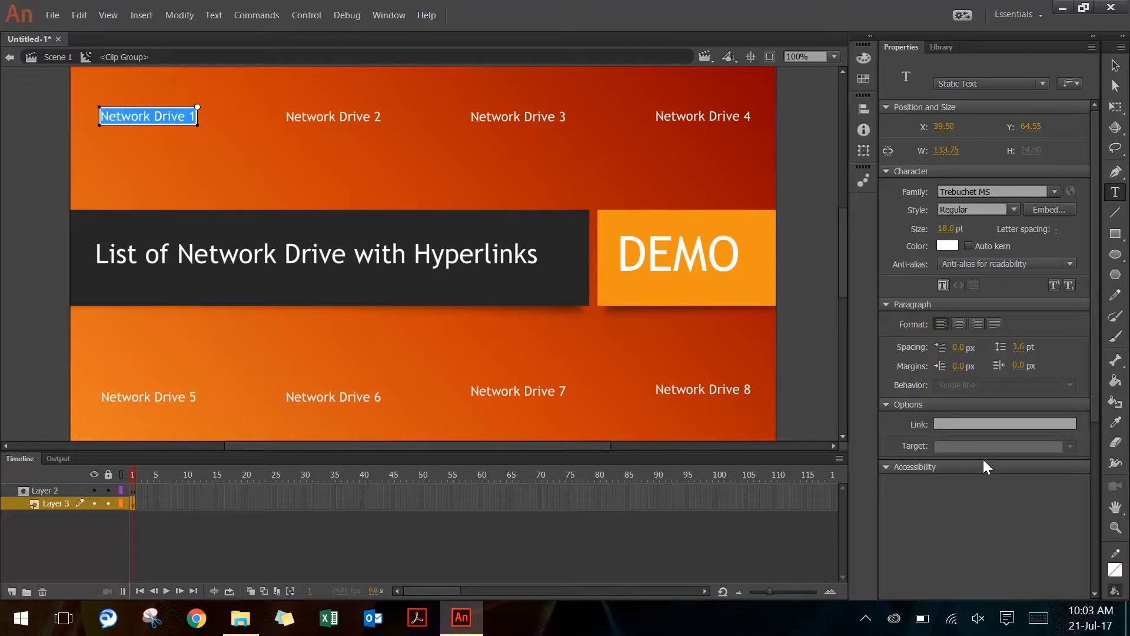
left_click(1004, 423)
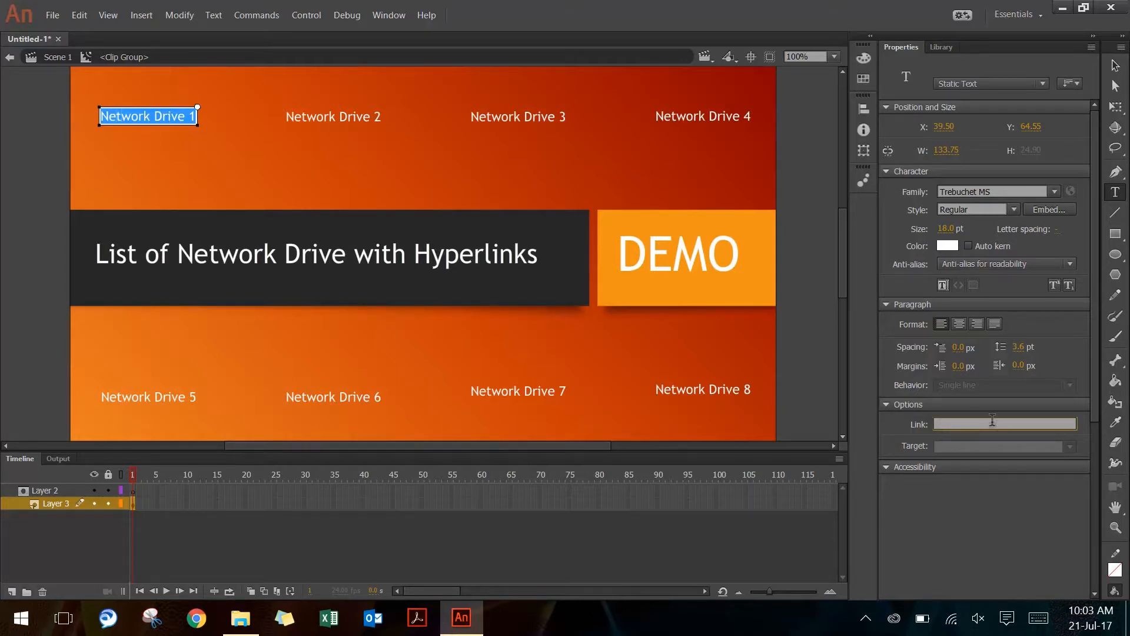
mouse_move(1002, 424)
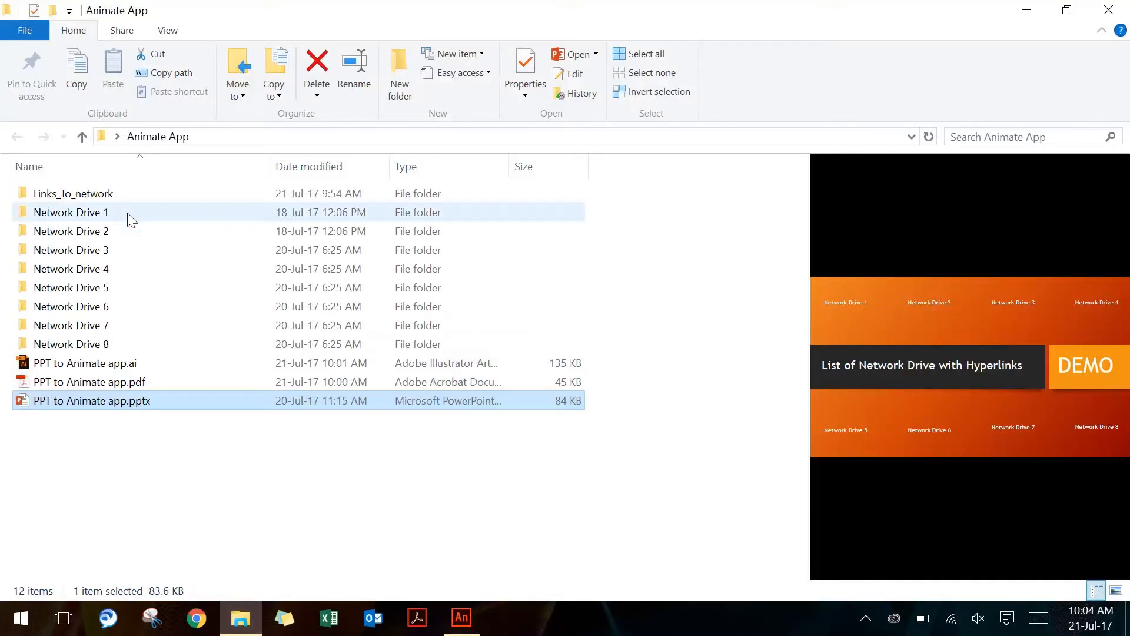
double_click(70, 212)
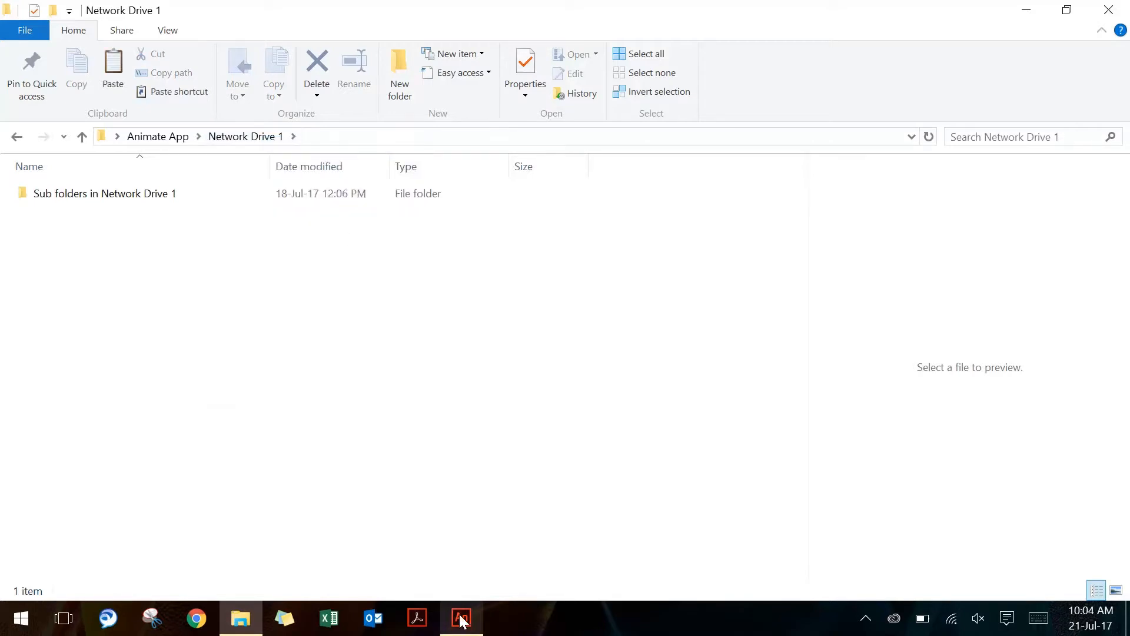
left_click(461, 618)
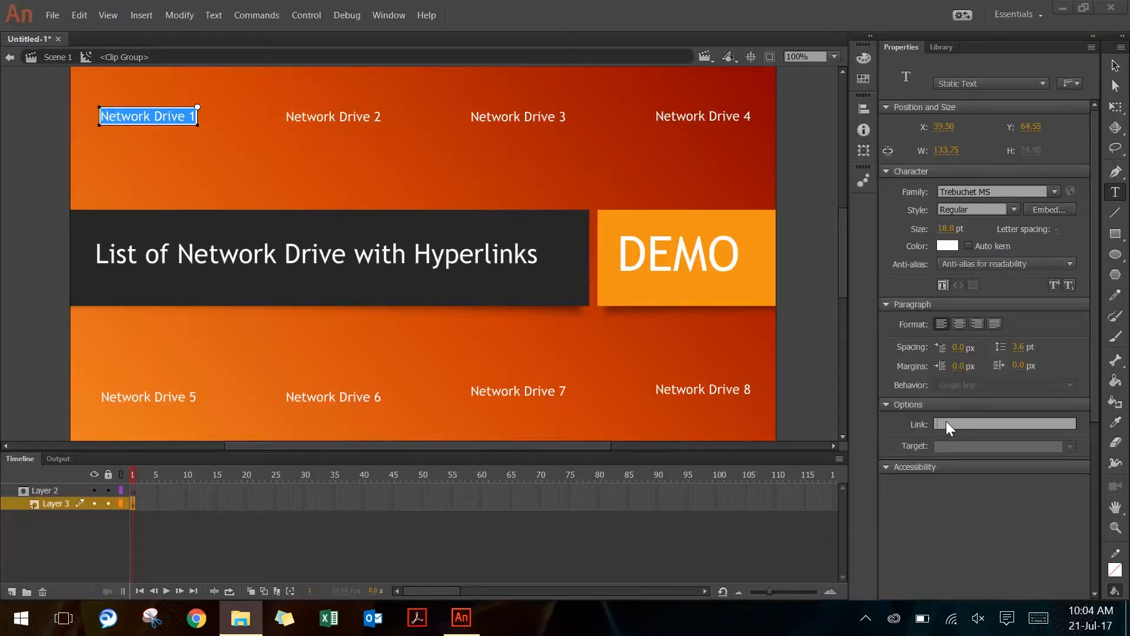
type("Desktop\\Animate App\\Network Drive 1")
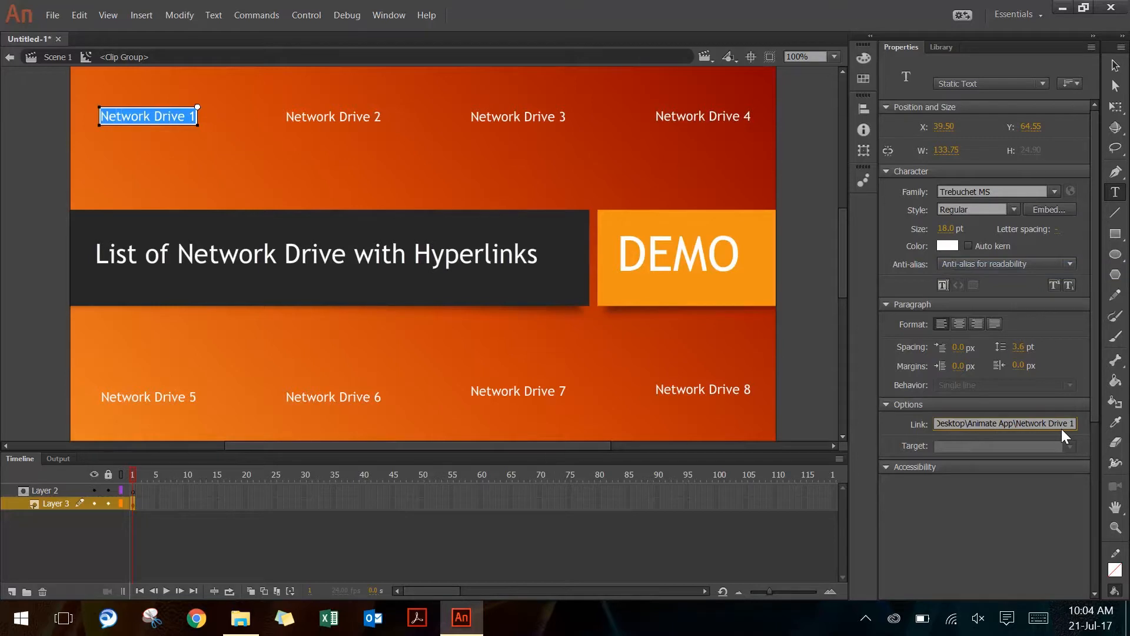
left_click(332, 116)
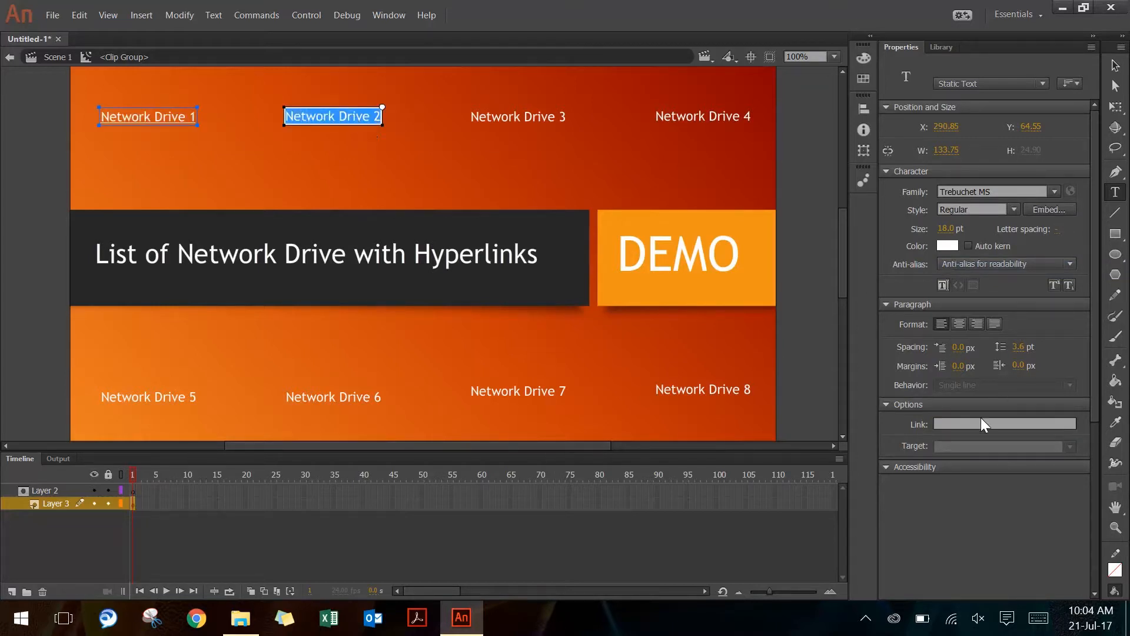
type("Desktop\\Animate App\\Network Drive 1")
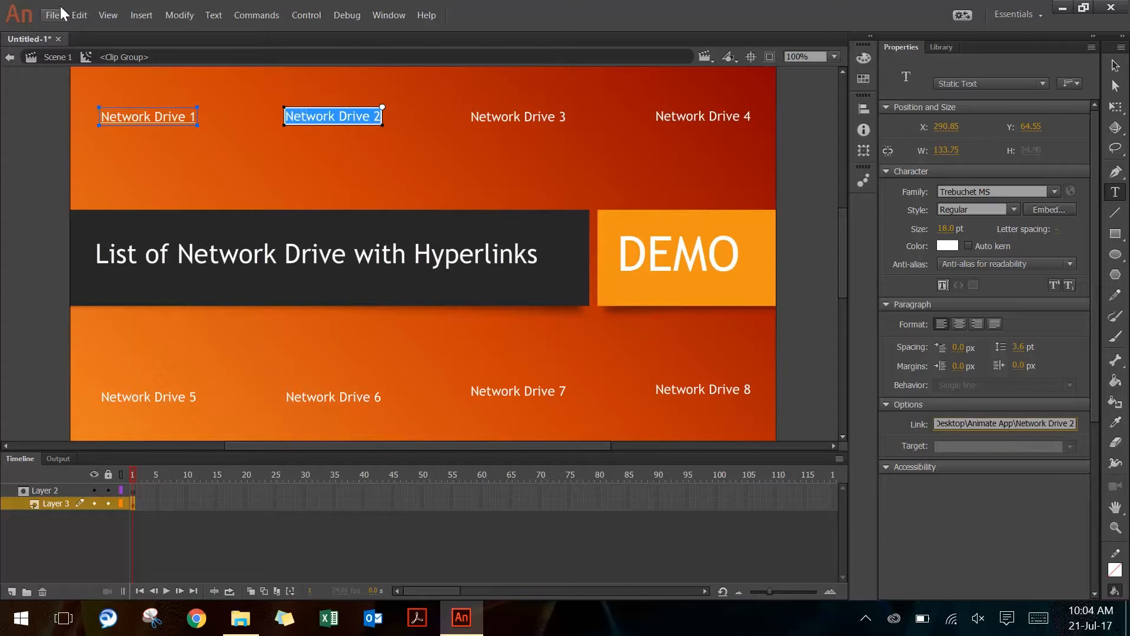
Enter ppt2animate as the output name in Publish Settings.
left_click(52, 14)
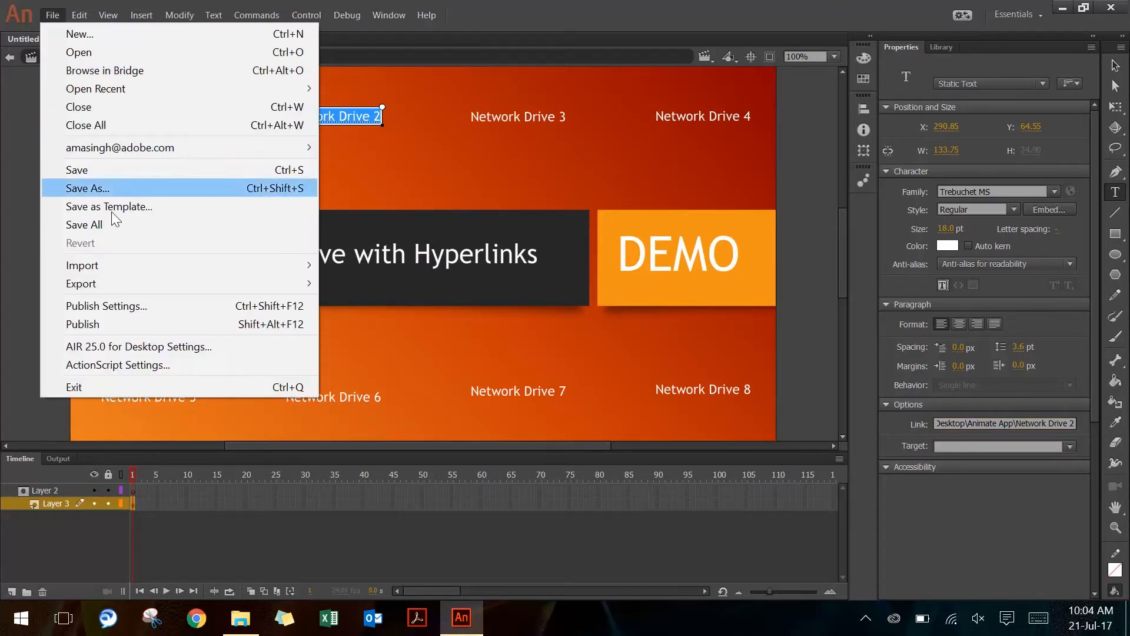
left_click(106, 306)
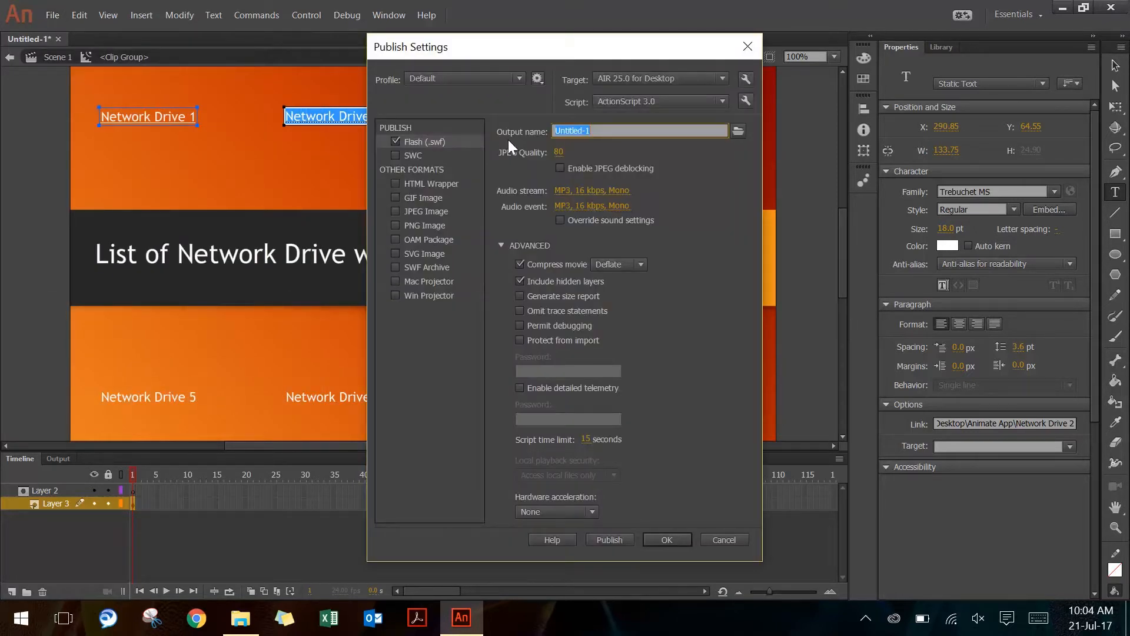
type("ppt2animate")
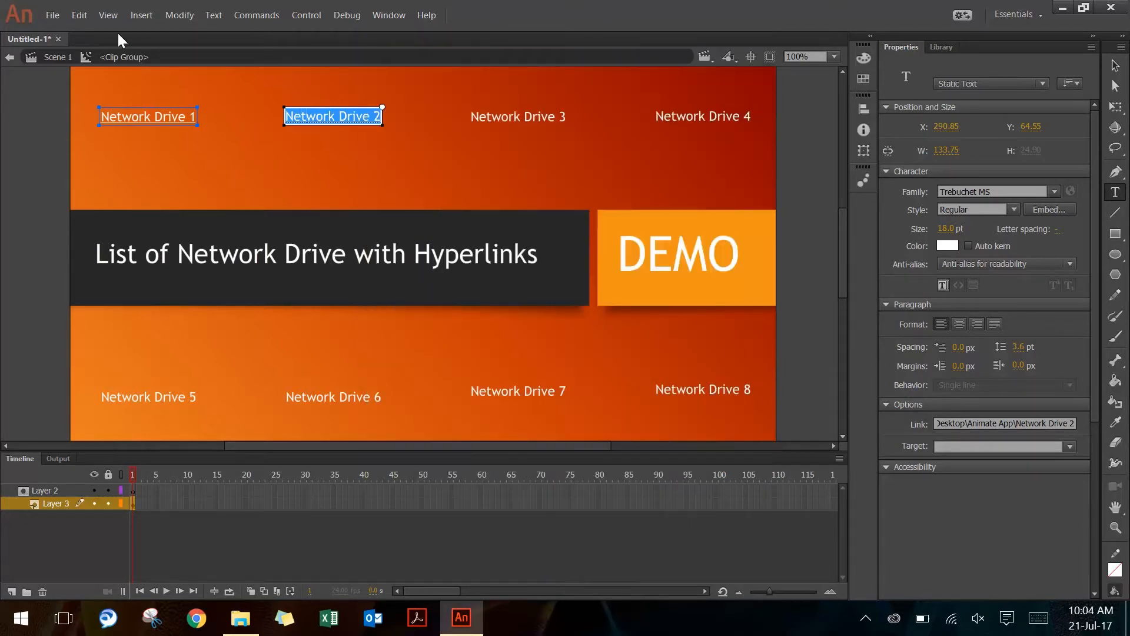
Sign the AIR app with the existing certificate password and timestamping turned off.
left_click(52, 14)
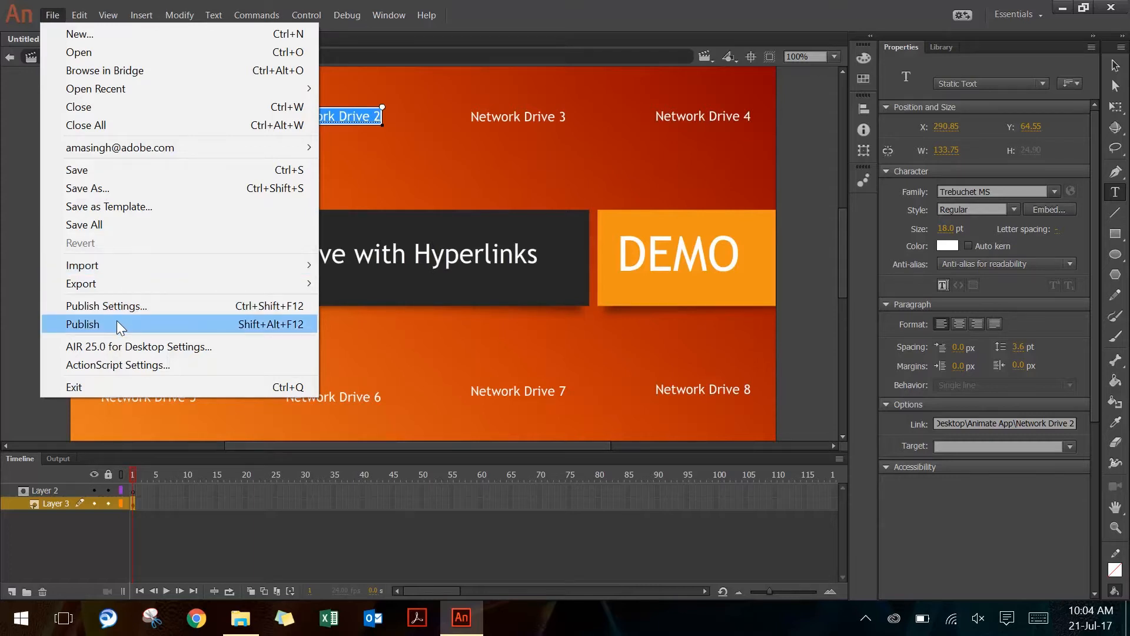
left_click(82, 324)
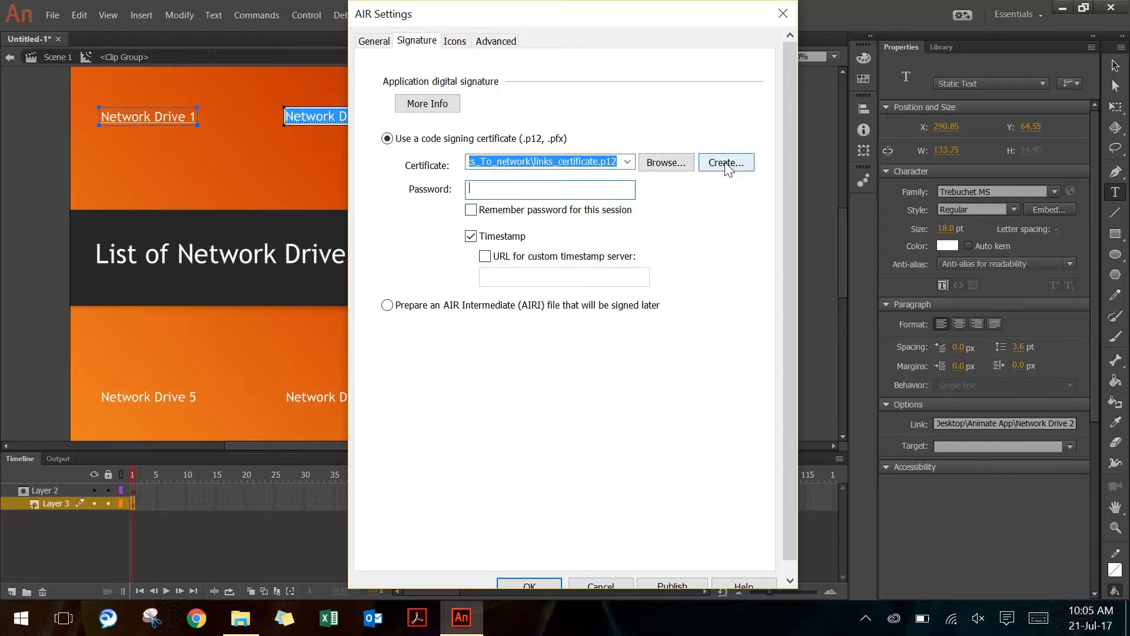
left_click(725, 162)
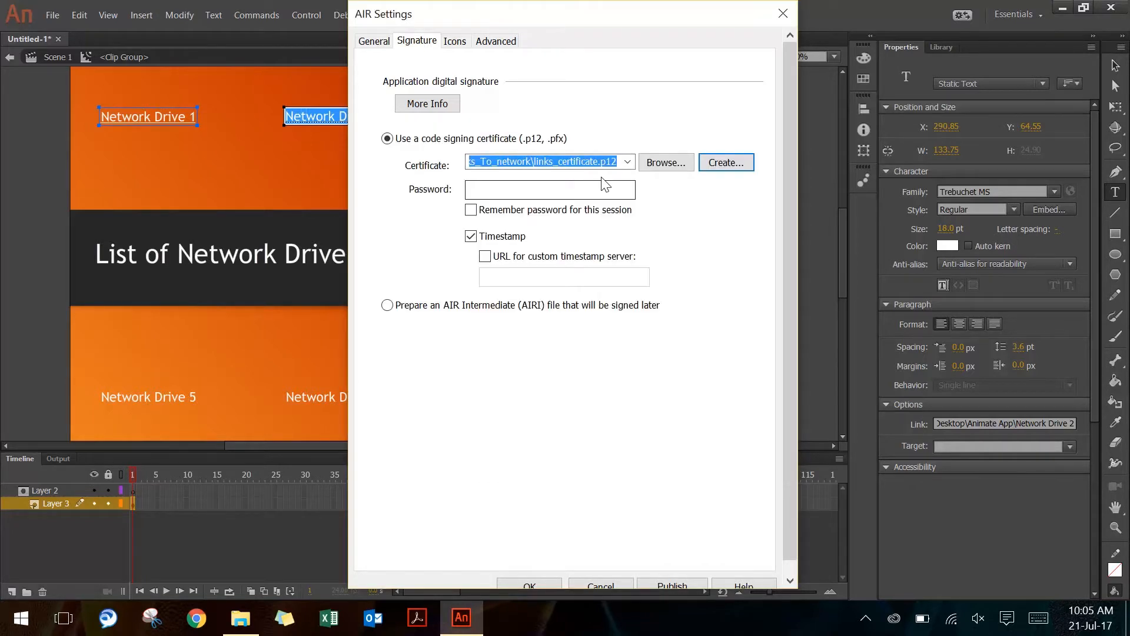
left_click(549, 189)
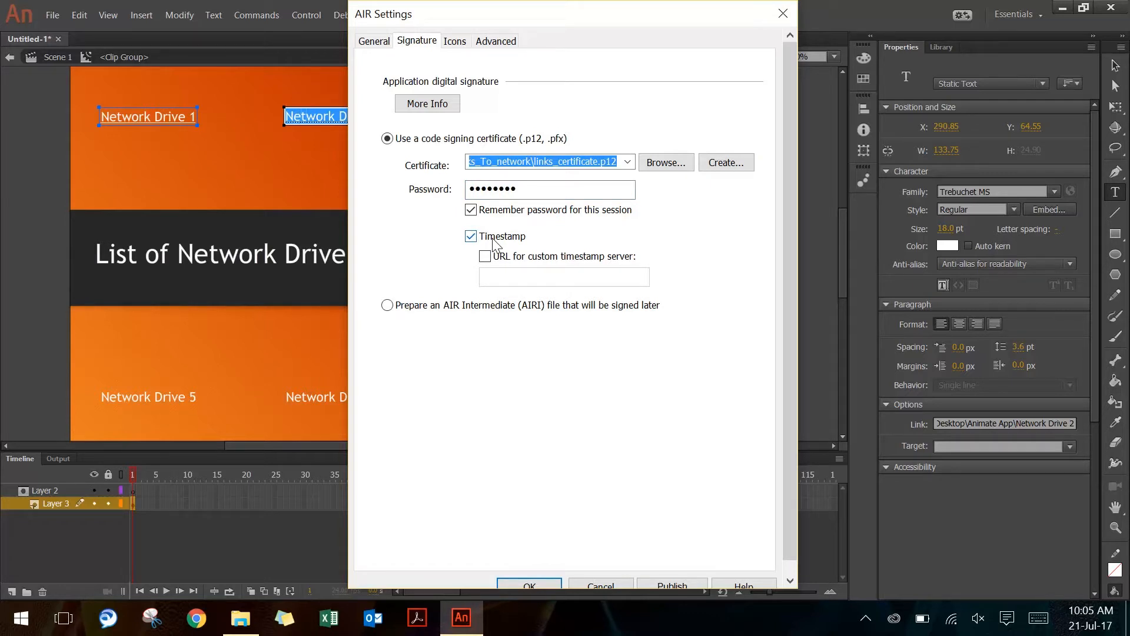
left_click(470, 235)
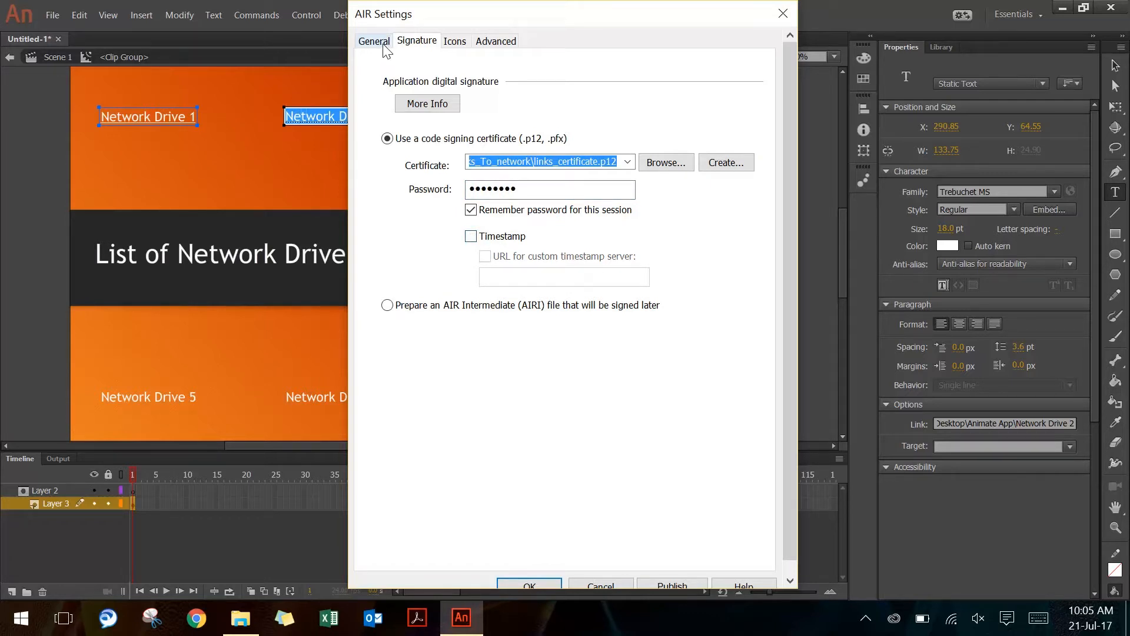
Output an application with runtime embedded into the Links_To_network folder and confirm.
left_click(373, 40)
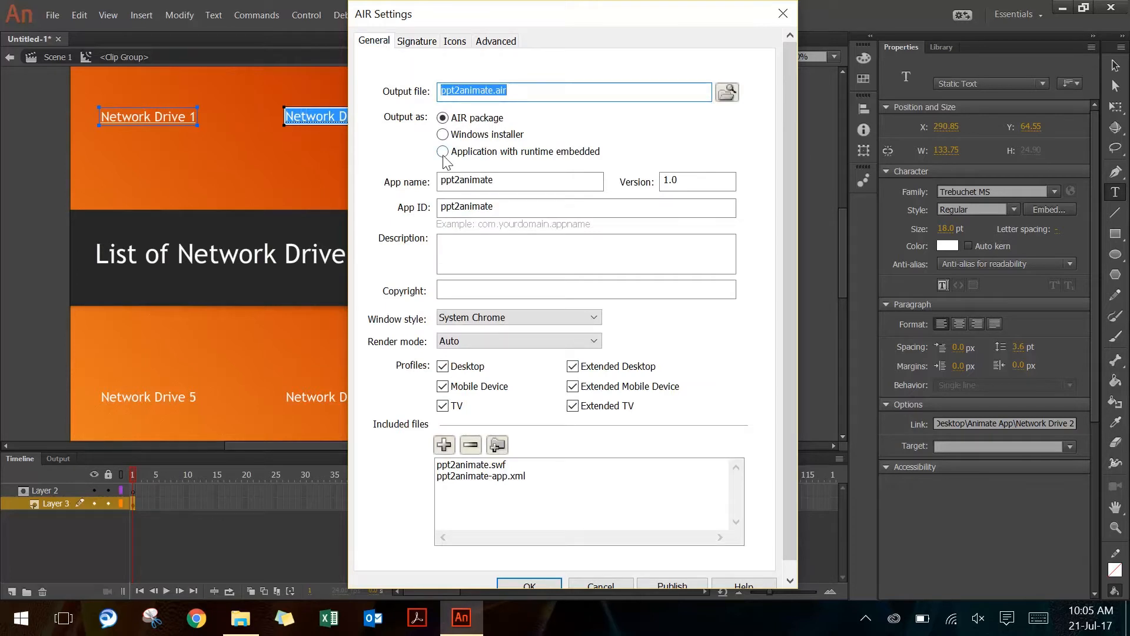
mouse_move(474, 158)
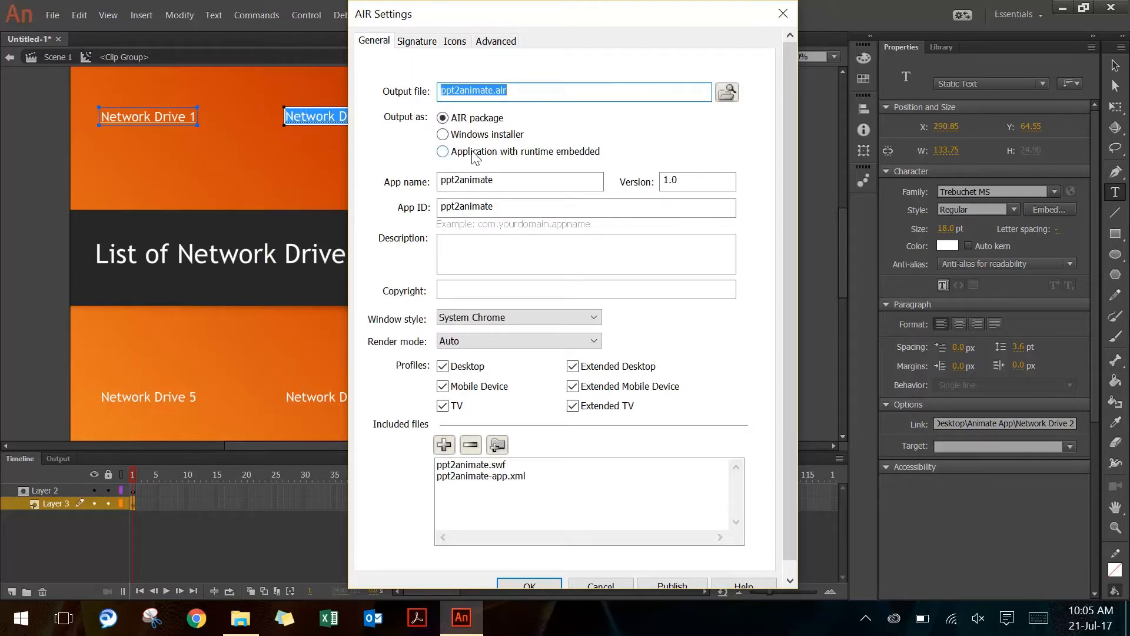
left_click(442, 152)
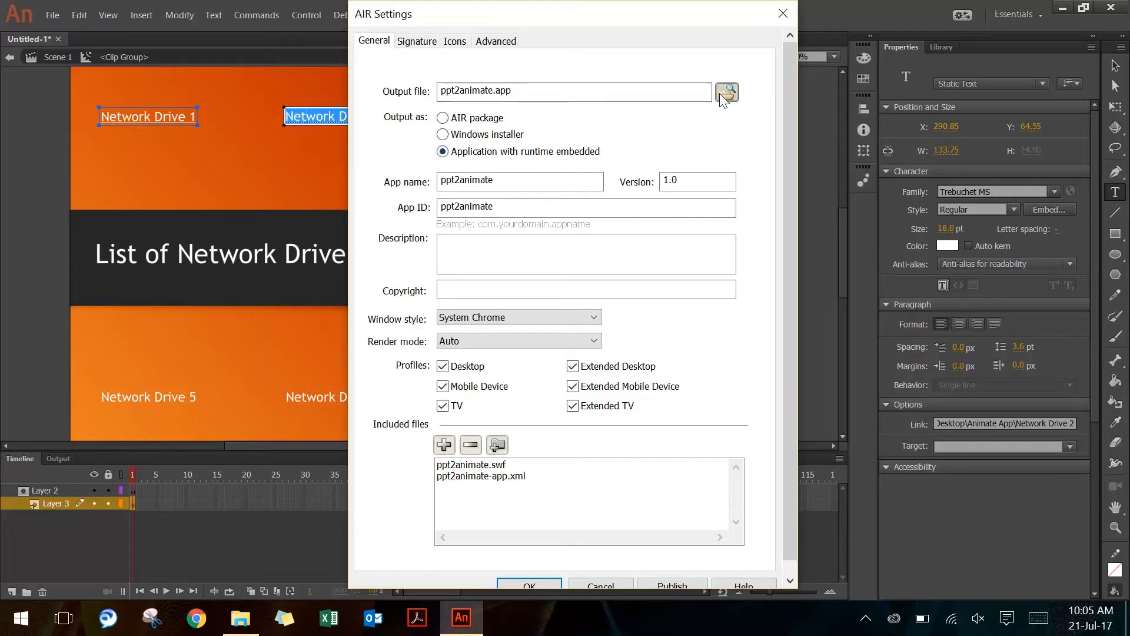
left_click(726, 92)
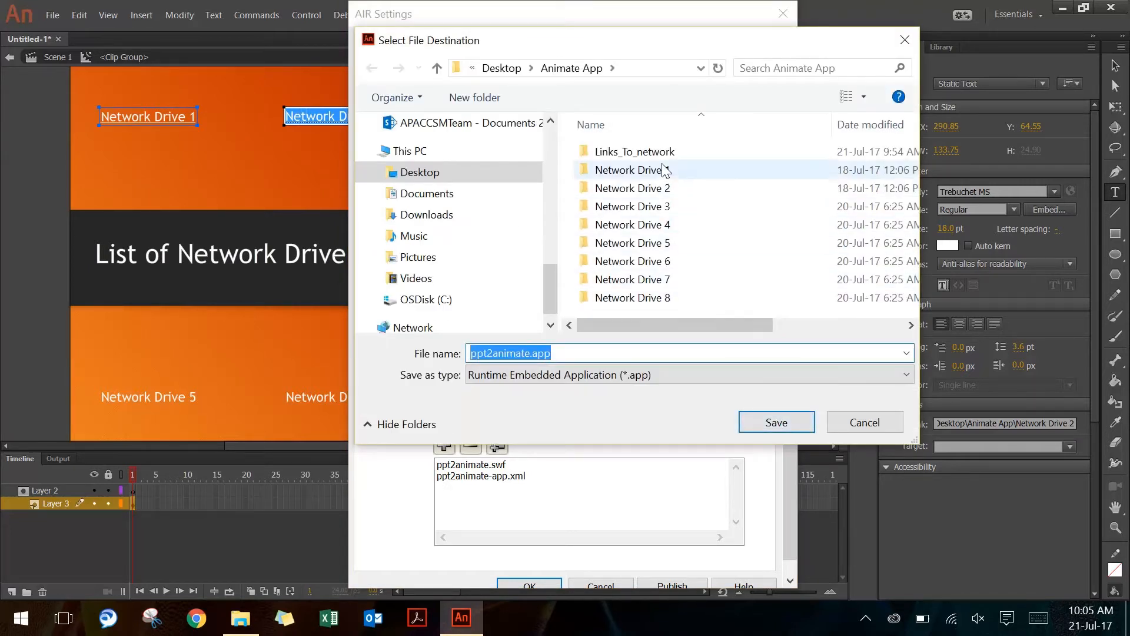
double_click(634, 151)
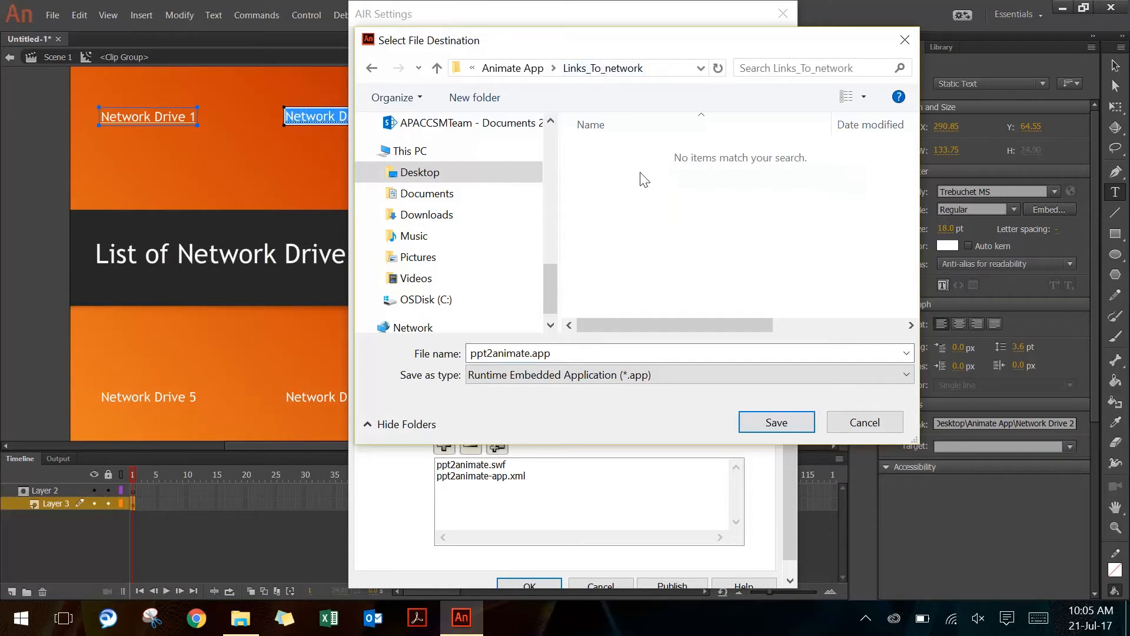
left_click(775, 421)
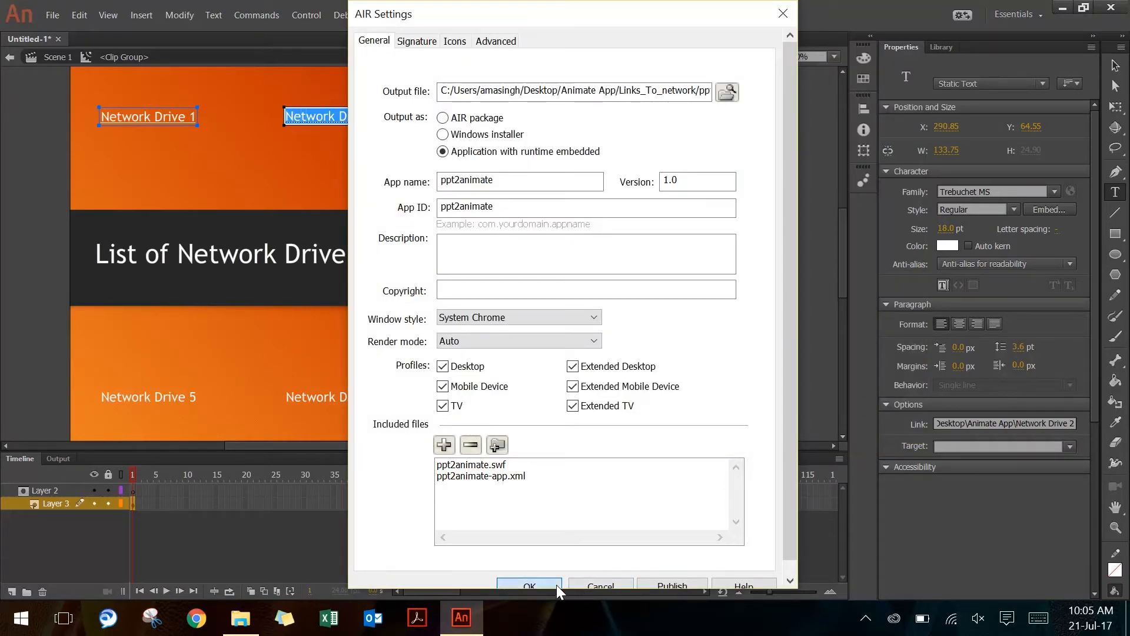
left_click(529, 584)
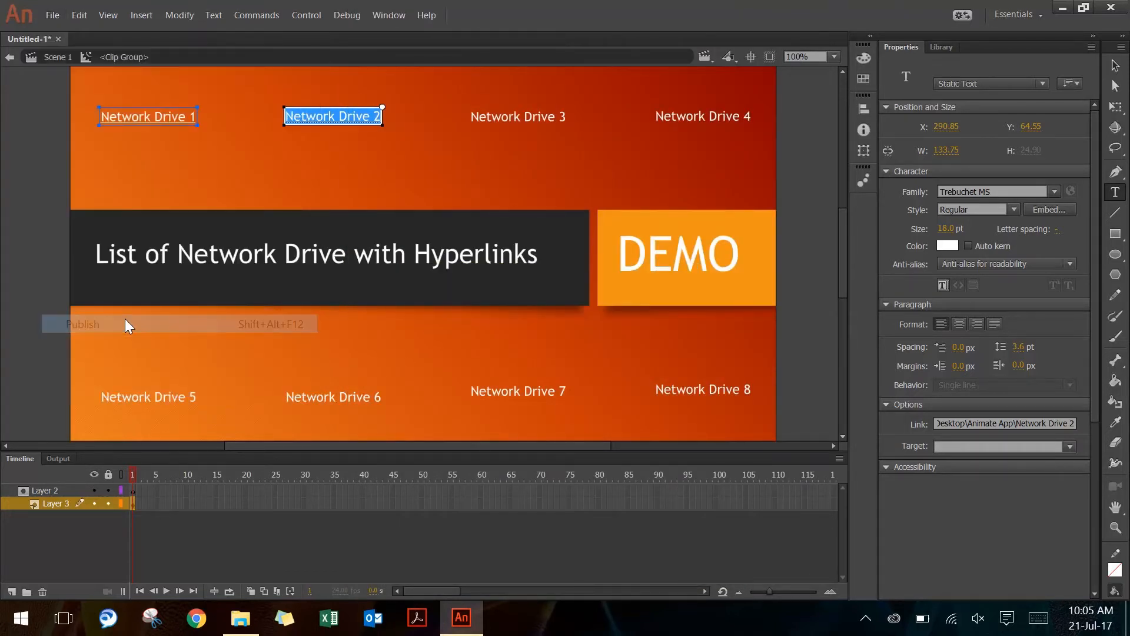
Publish ppt2animate.app and dismiss the 'has been created' message.
left_click(82, 323)
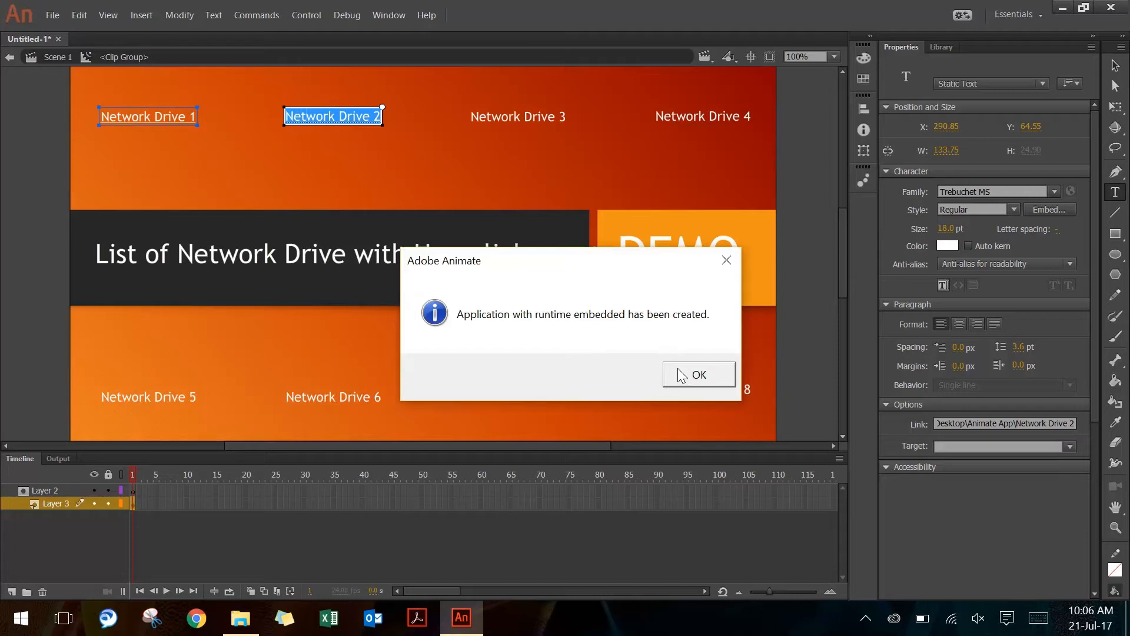
left_click(696, 375)
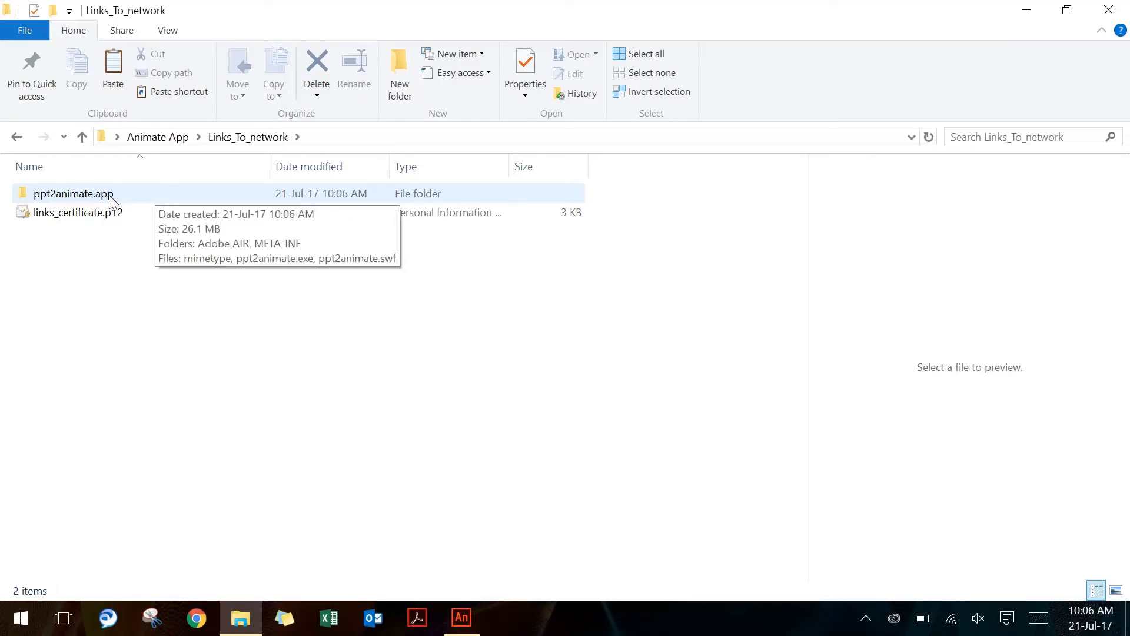
Launch ppt2animate.exe from the ppt2animate.app folder and click a Network Drive link.
left_click(73, 193)
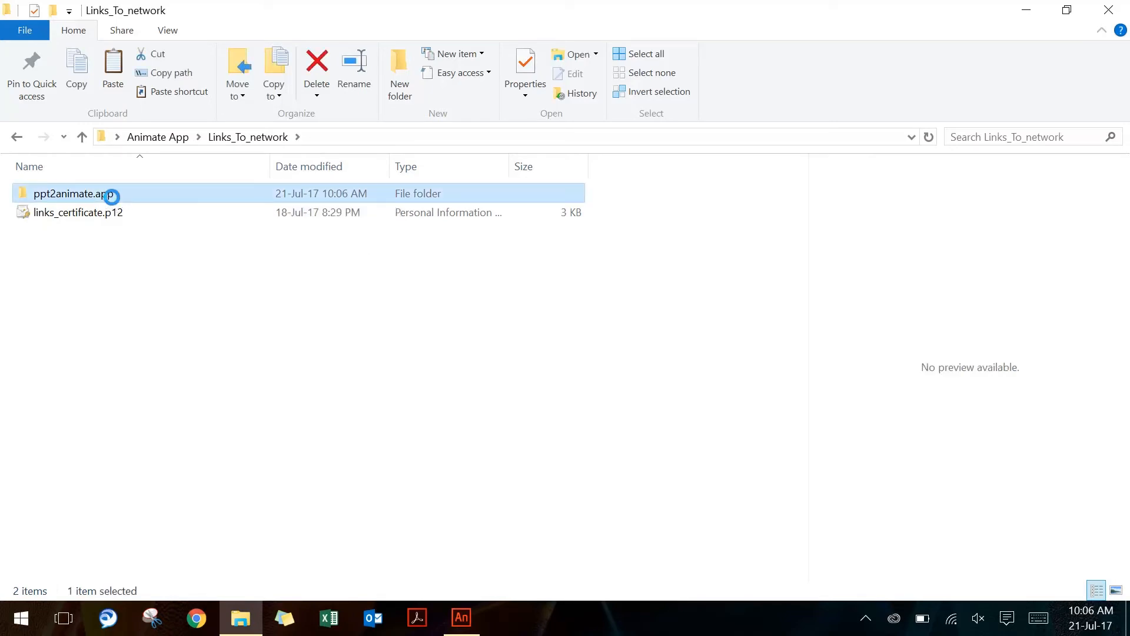
double_click(69, 193)
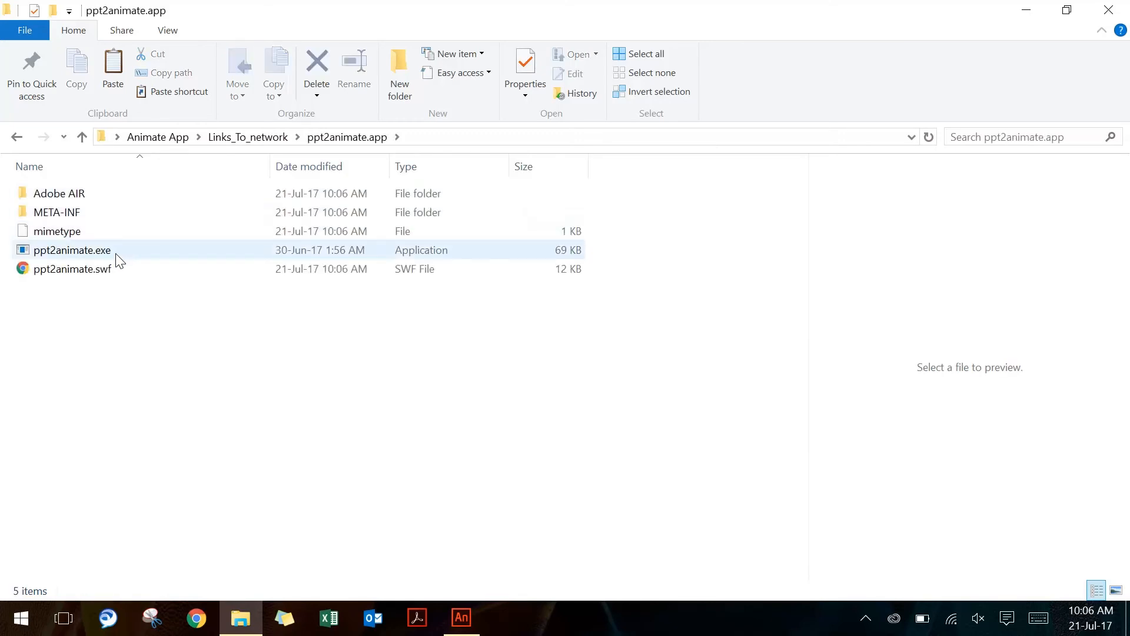
left_click(71, 249)
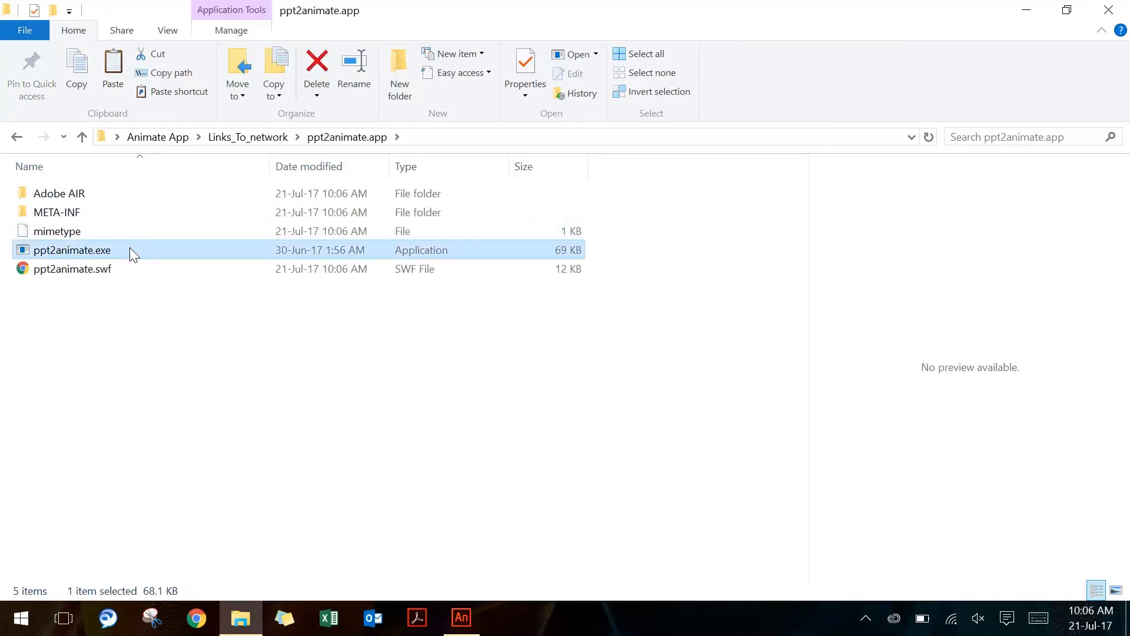
double_click(71, 250)
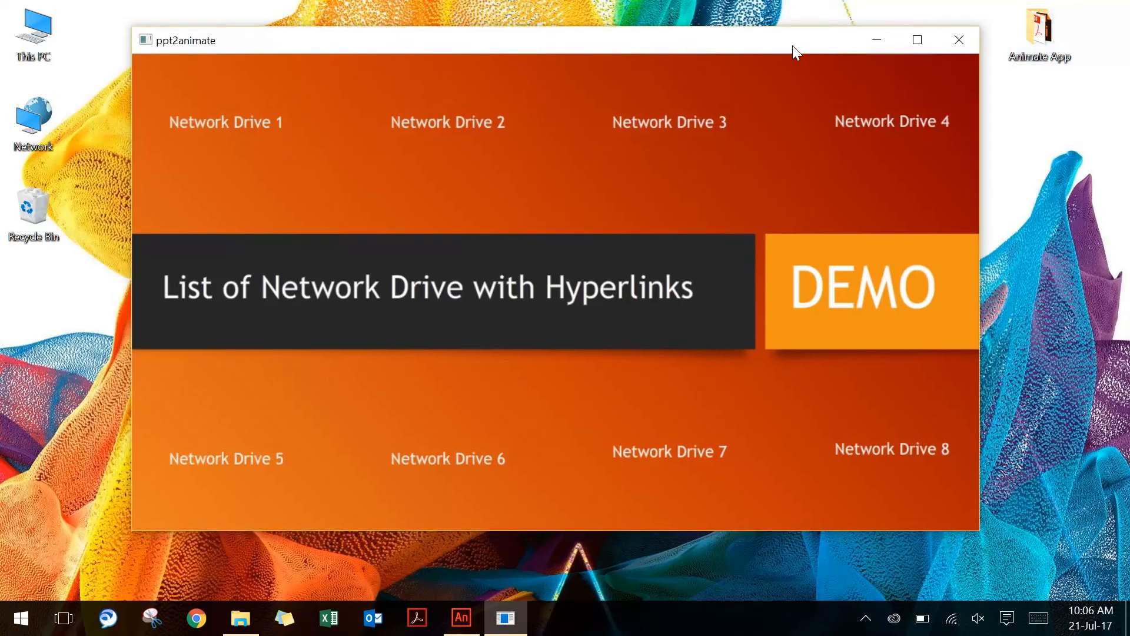
left_click(240, 618)
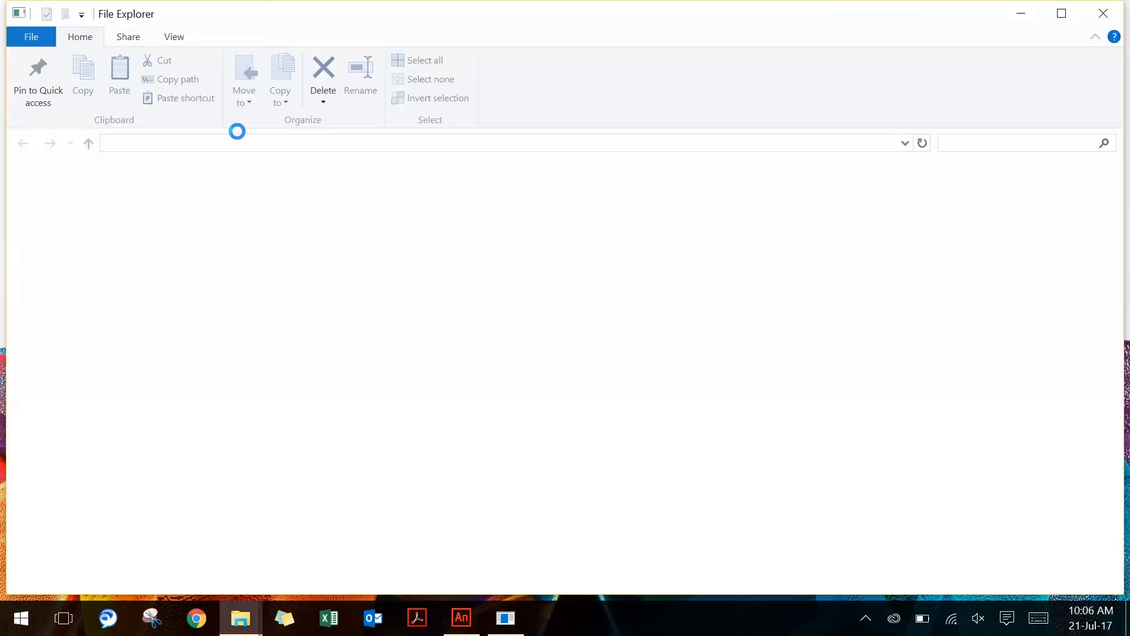